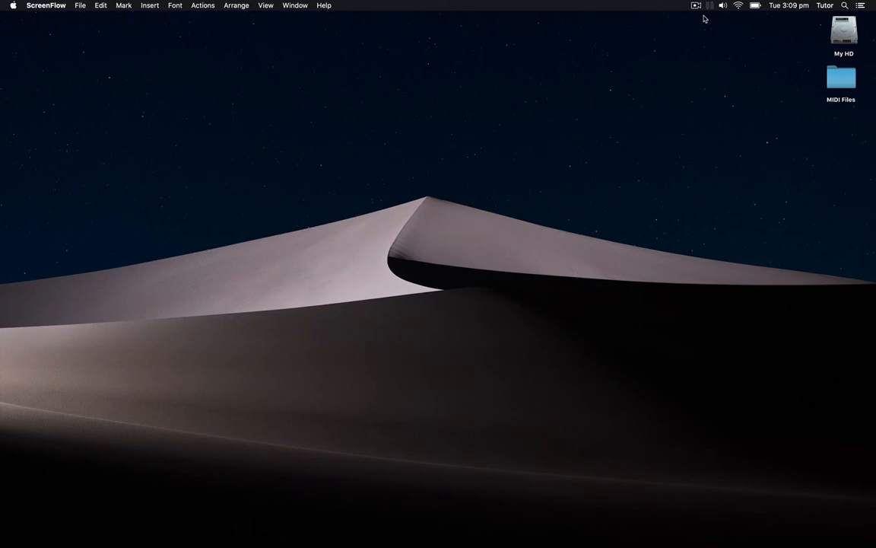
mouse_move(703, 145)
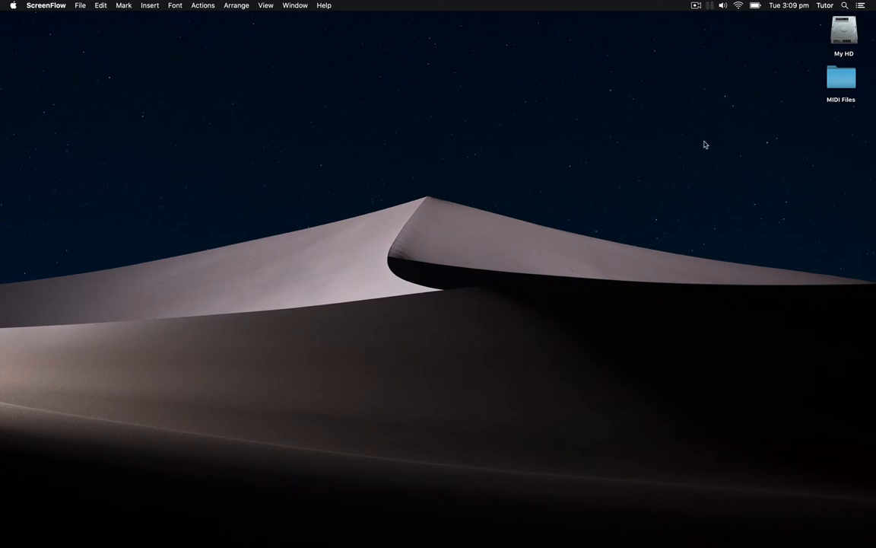
mouse_move(514, 332)
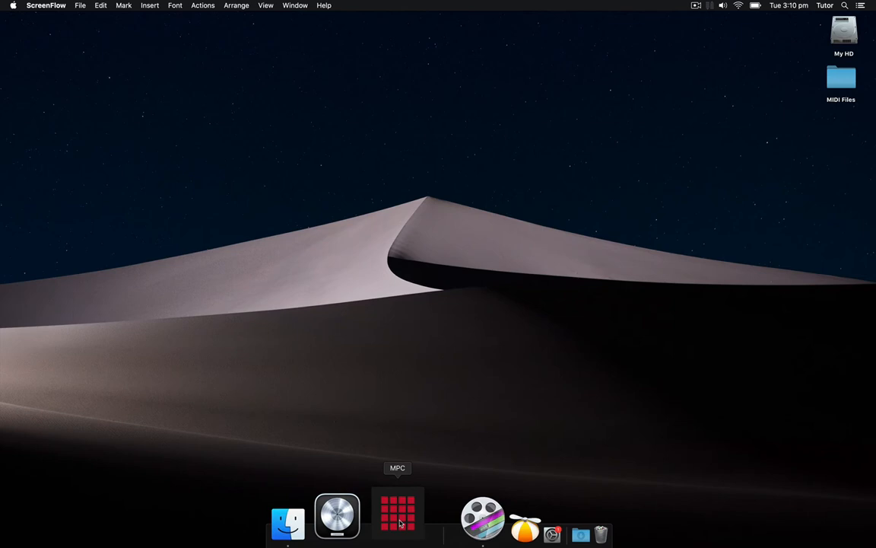
mouse_move(401, 517)
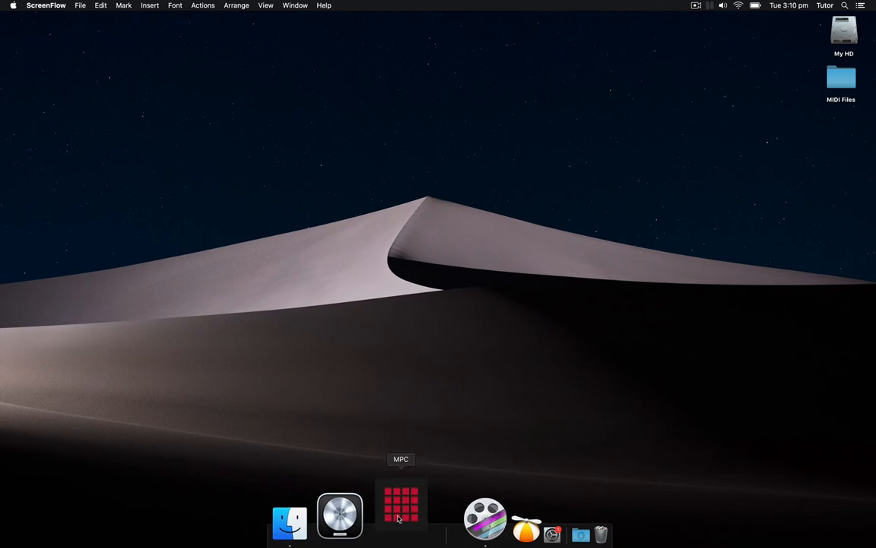
Launch MPC and dismiss the audio device setup warning, leaving an untitled project.
left_click(402, 514)
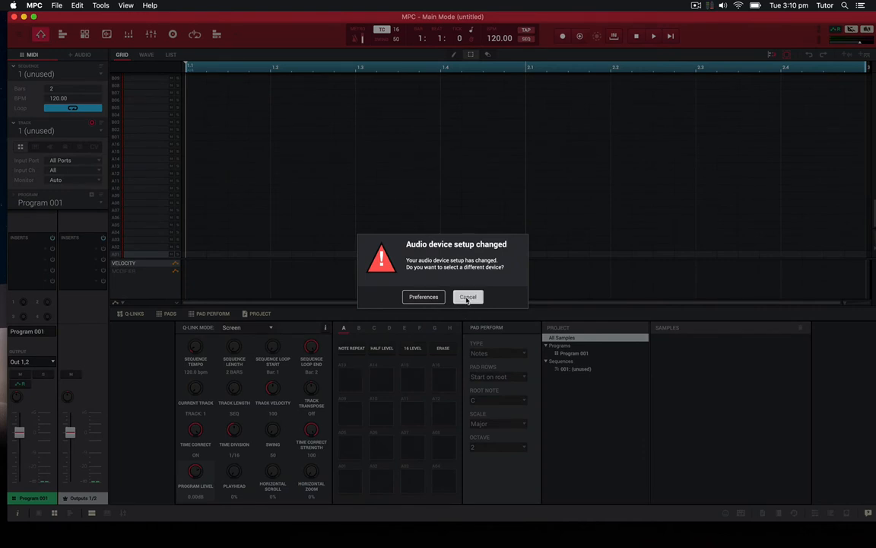
left_click(469, 297)
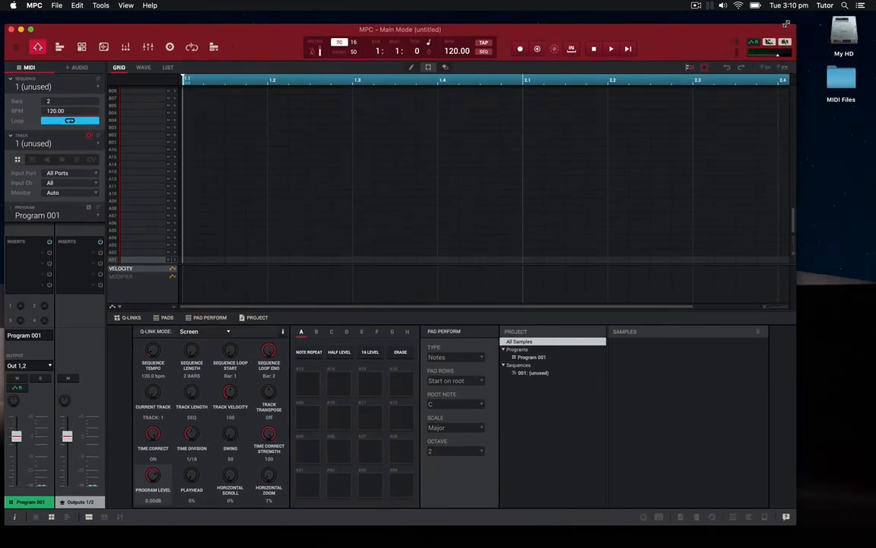
Load 056-Bass-Rhythm 01.mid from the MIDI Files folder into the MPC sequence.
double_click(839, 79)
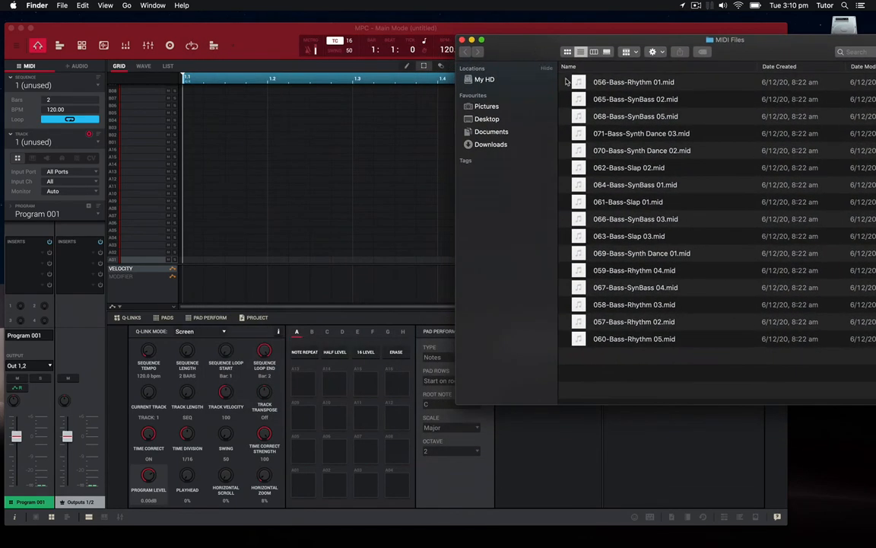
mouse_move(586, 83)
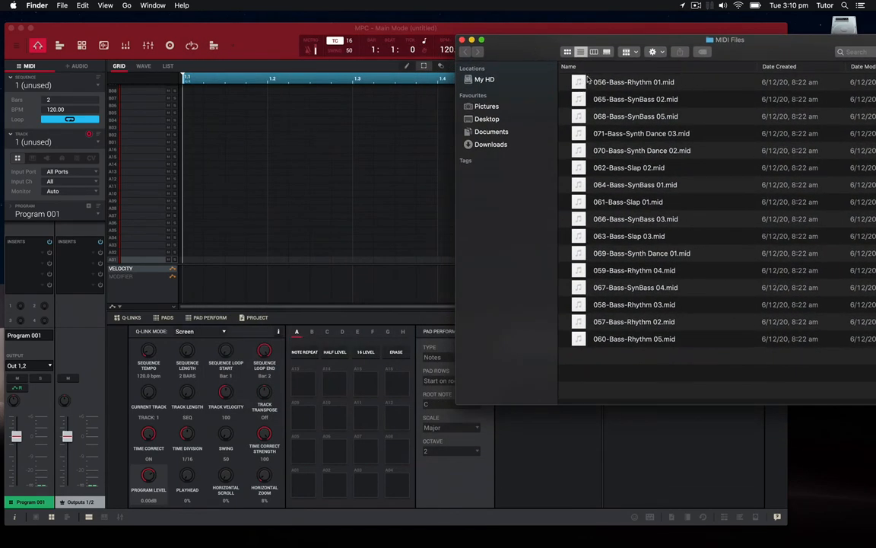
double_click(633, 82)
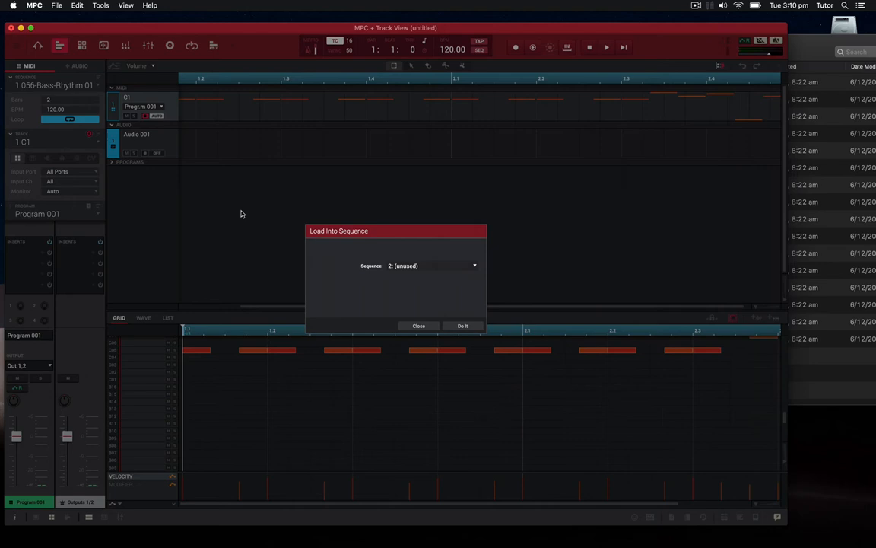
mouse_move(390, 283)
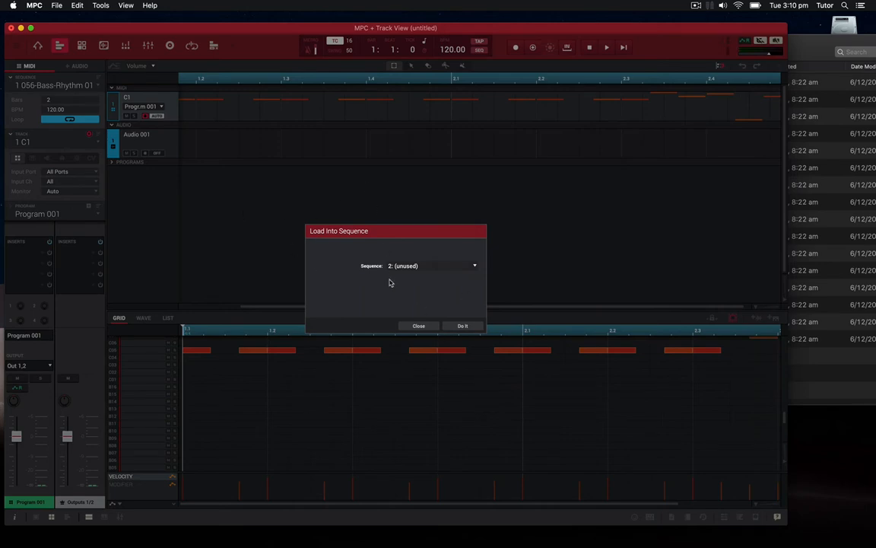
mouse_move(380, 275)
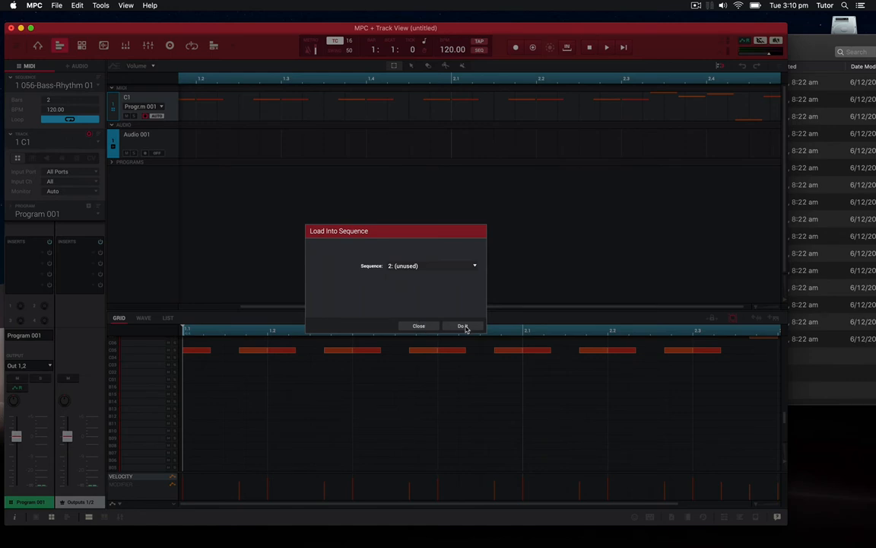
left_click(462, 326)
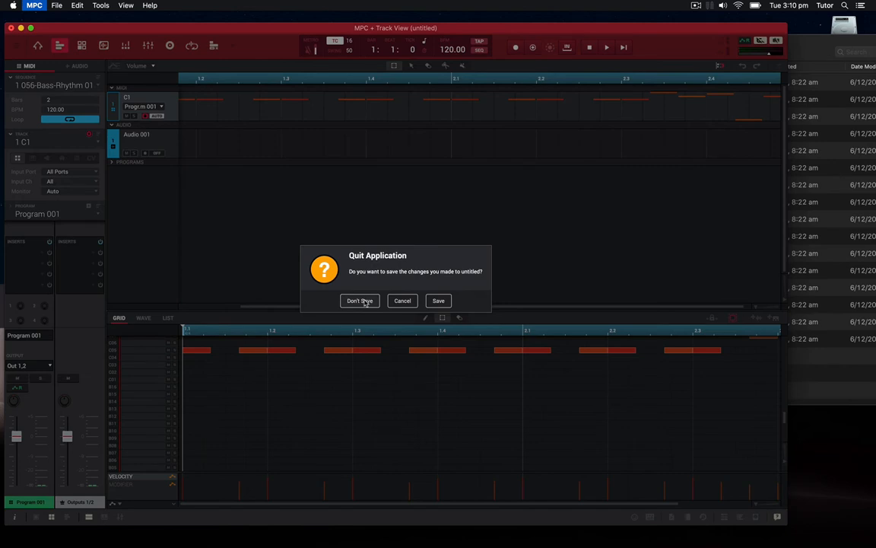
Quit MPC without saving and select all sixteen MIDI files in the Finder folder.
left_click(359, 301)
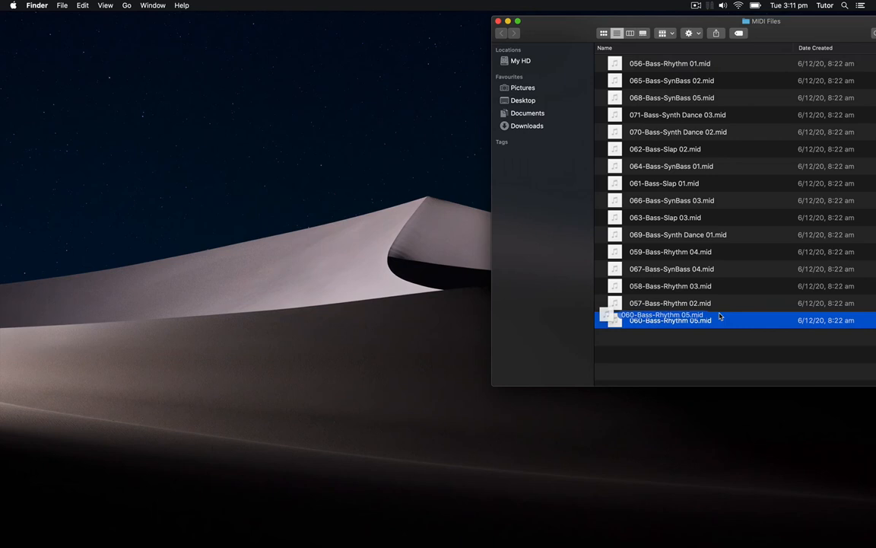
left_click(753, 353)
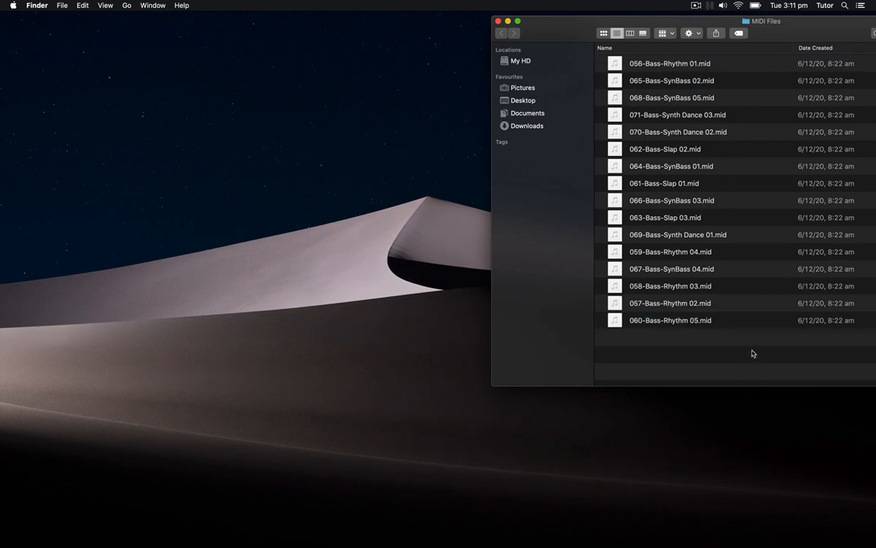
key("cmd+a")
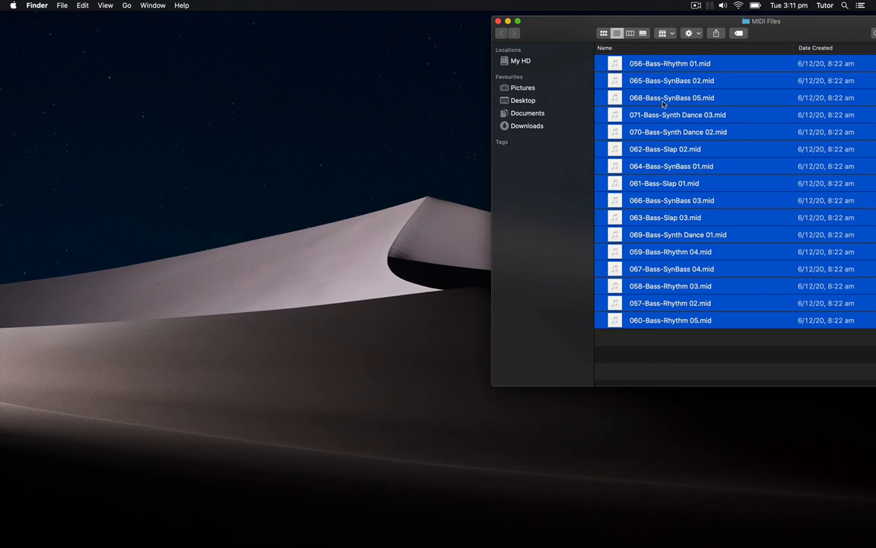
mouse_move(661, 103)
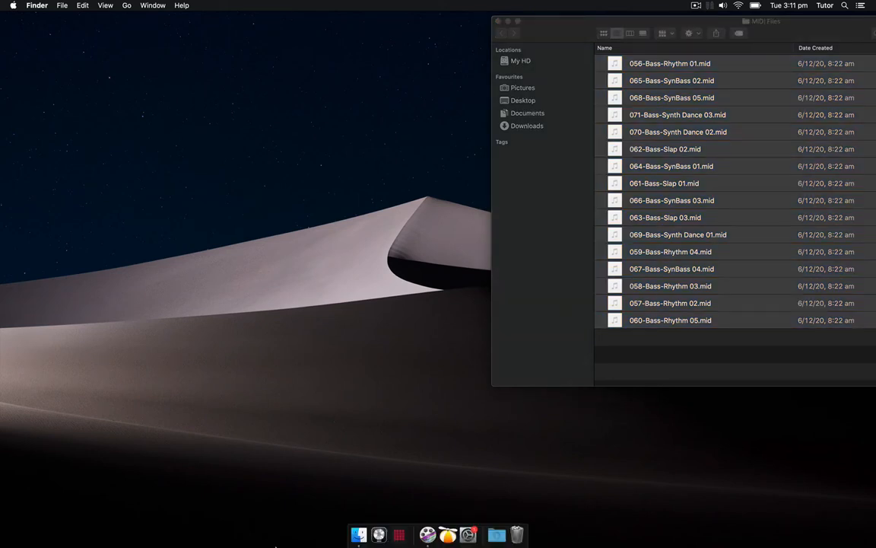
mouse_move(384, 502)
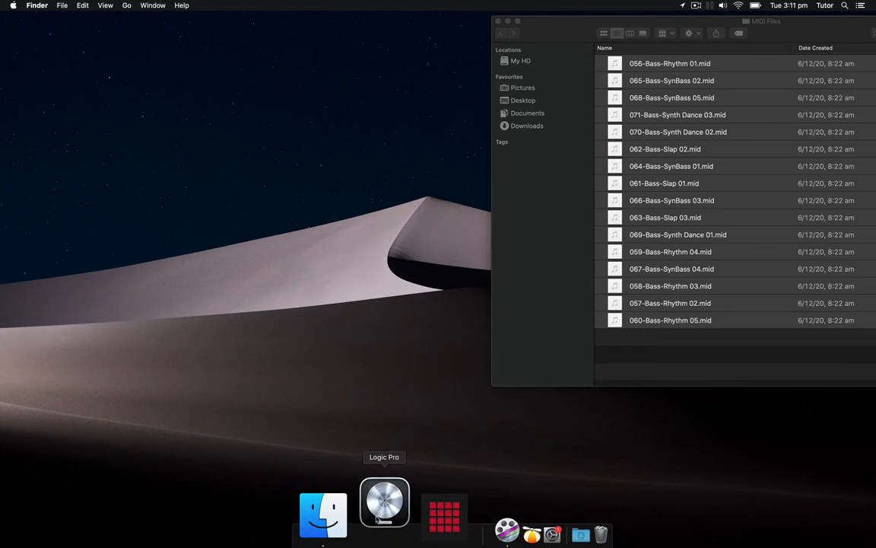
Launch Logic Pro and create an empty project with one software instrument track.
left_click(384, 501)
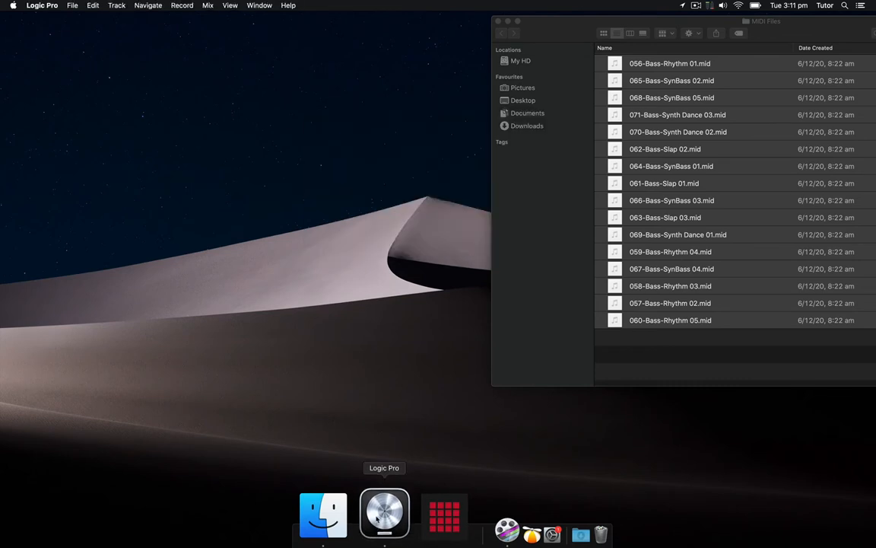
left_click(384, 511)
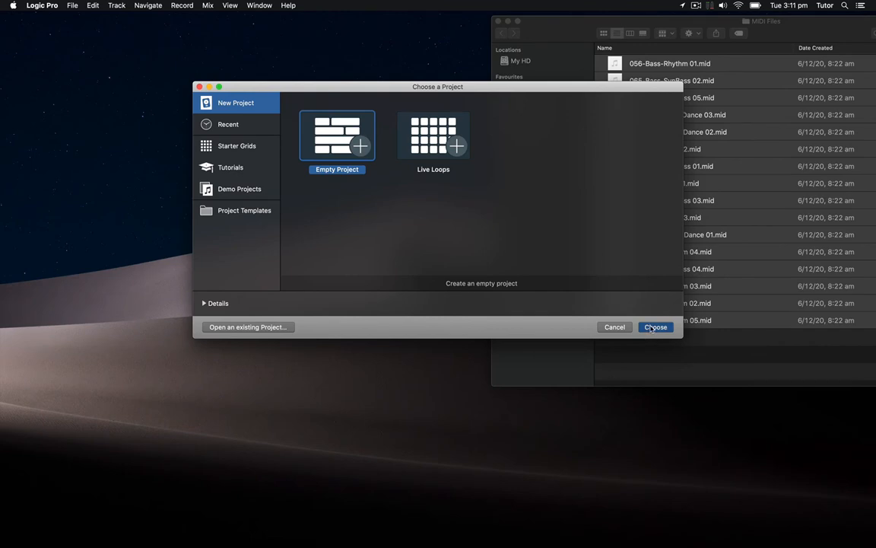
left_click(654, 327)
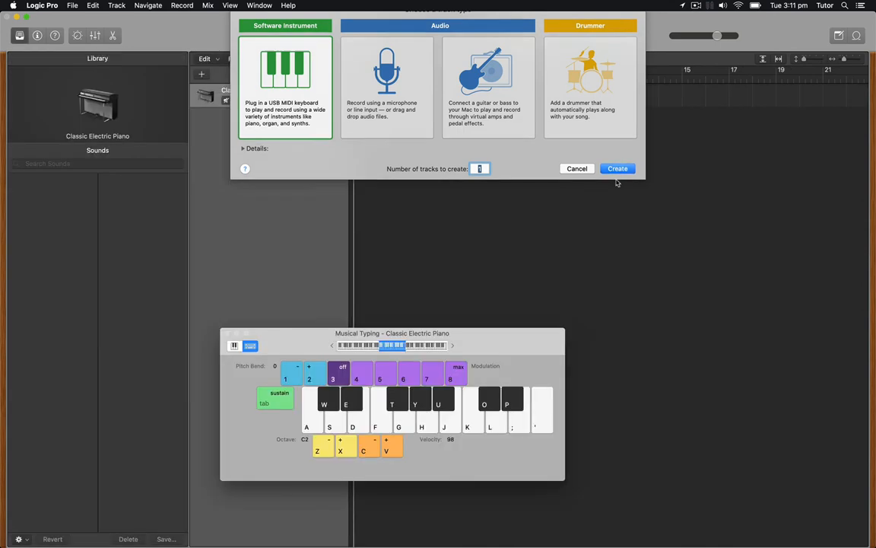
left_click(618, 167)
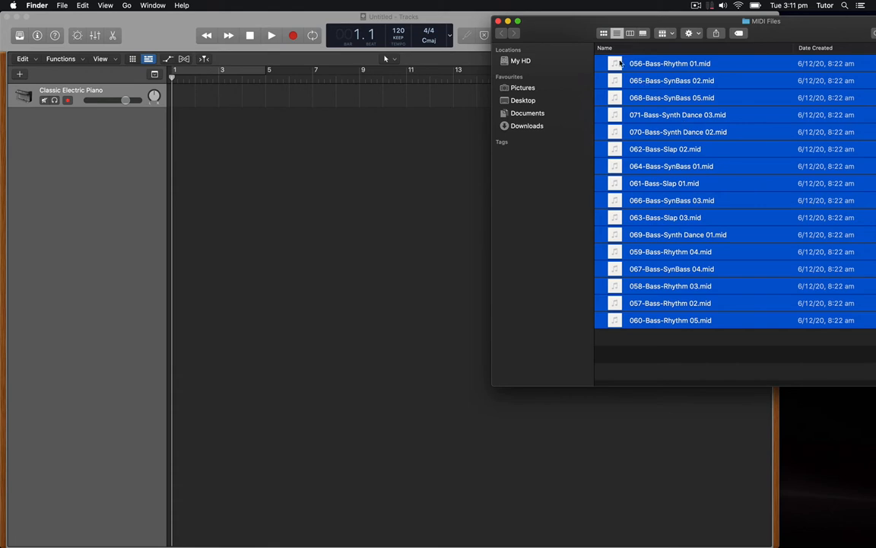
Import the sixteen selected MIDI files into Logic Pro, one track per file.
key("space")
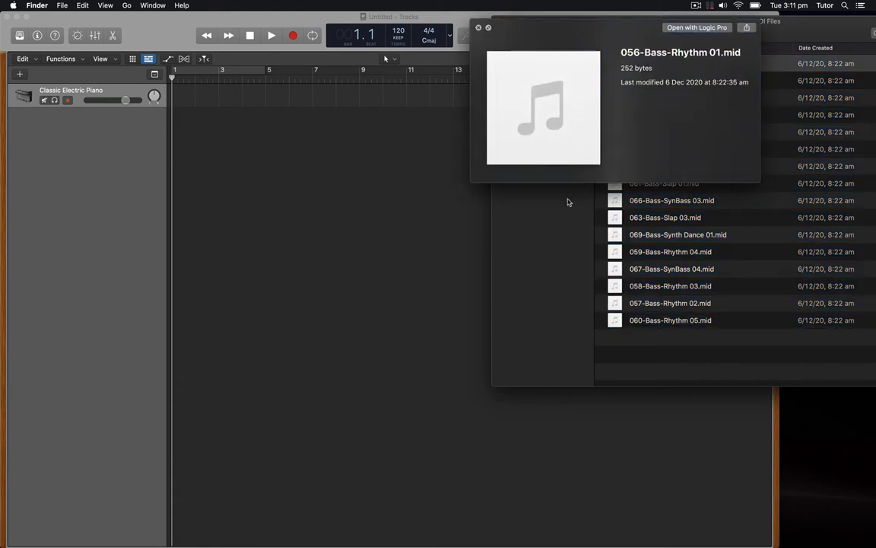
left_click(477, 27)
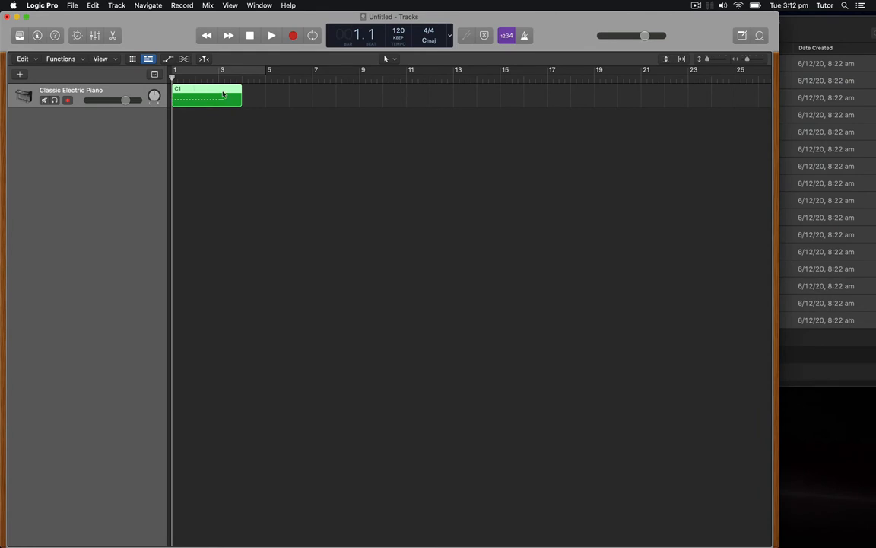
key("Delete")
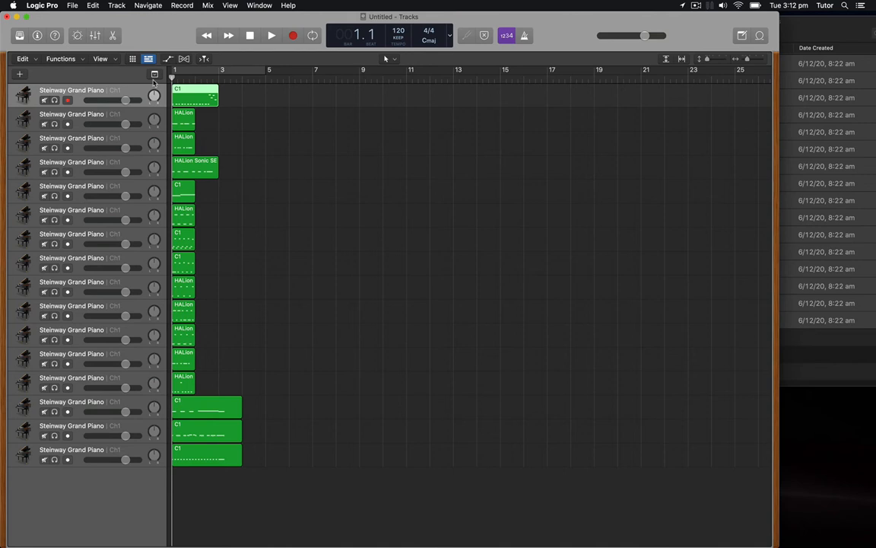
mouse_move(149, 189)
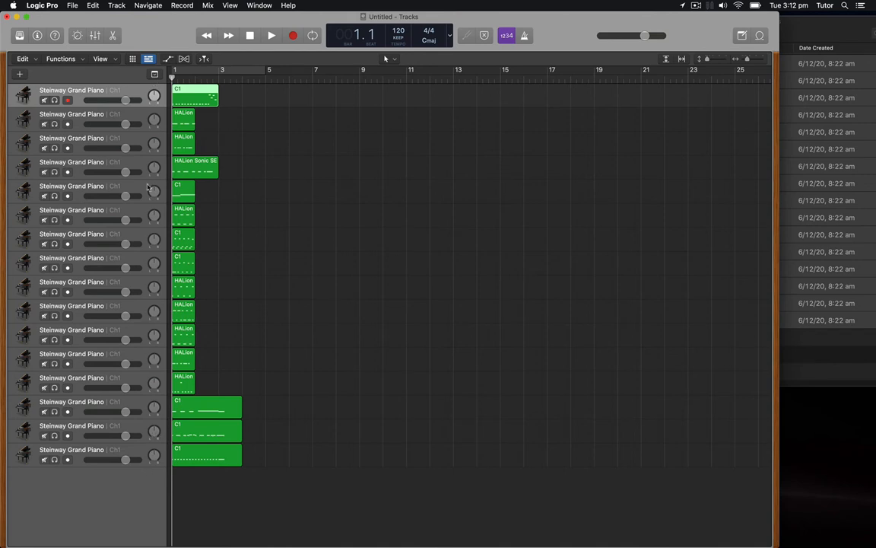
mouse_move(449, 344)
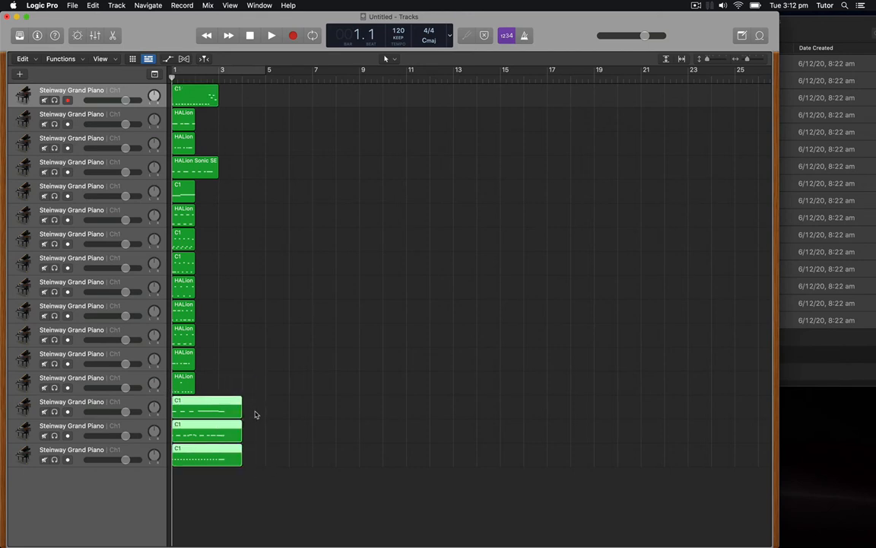
Bring up Logic Pro's File > Export options for the sixteen imported tracks.
left_click(390, 58)
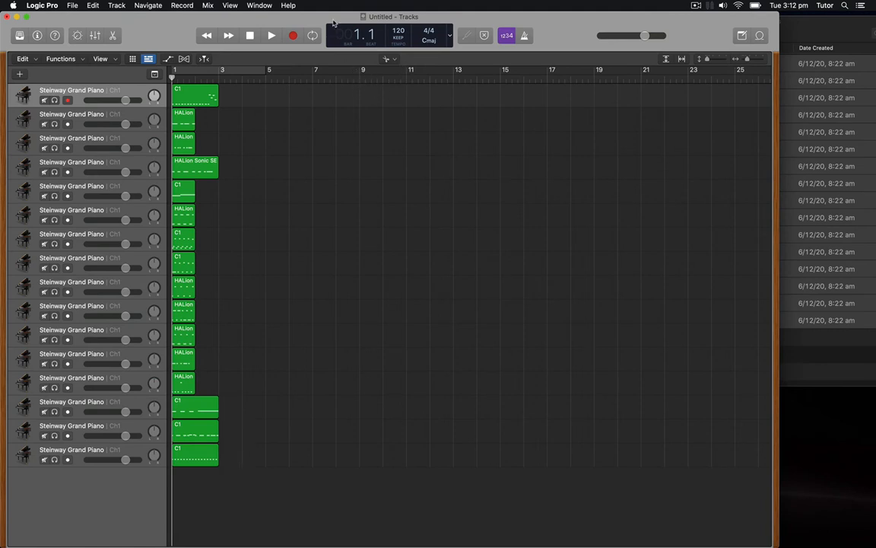
left_click(388, 58)
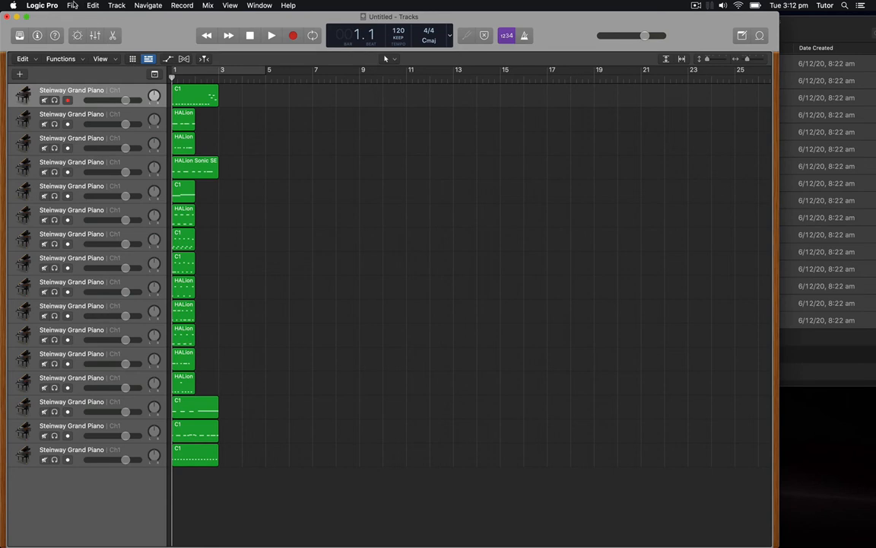
left_click(73, 7)
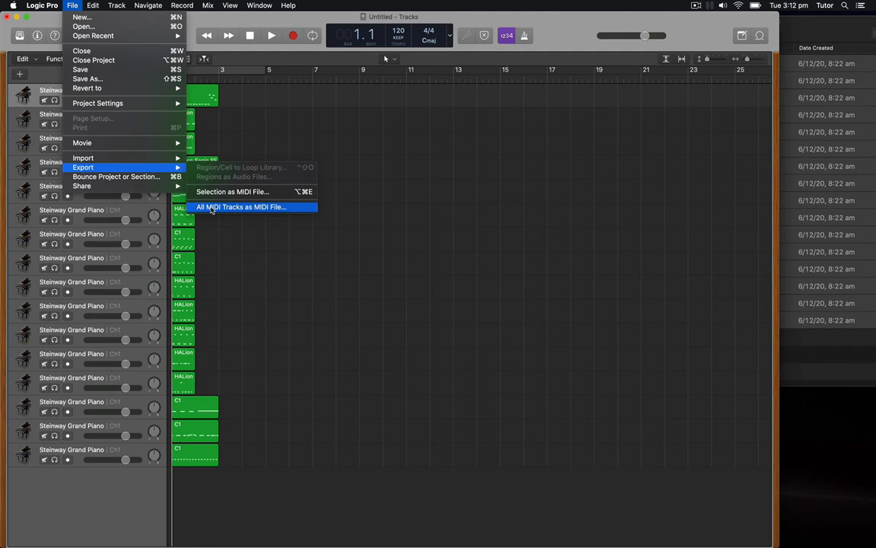
Export all MIDI tracks as one file named 16 Track Logic in the MIDI Files folder.
left_click(241, 207)
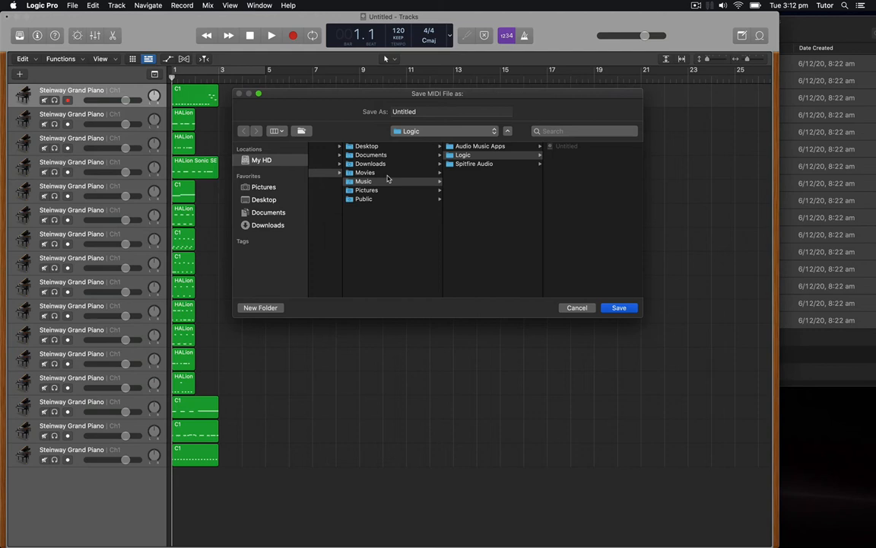
left_click(367, 146)
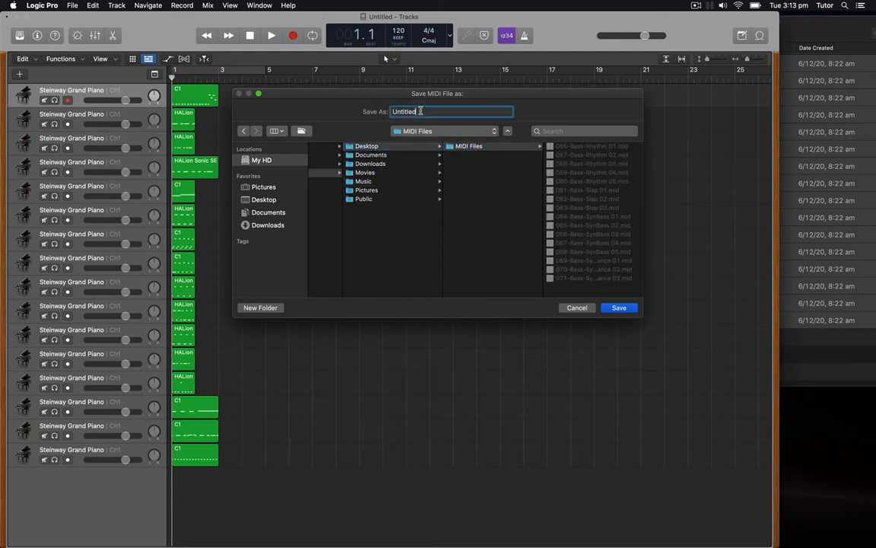
type("15")
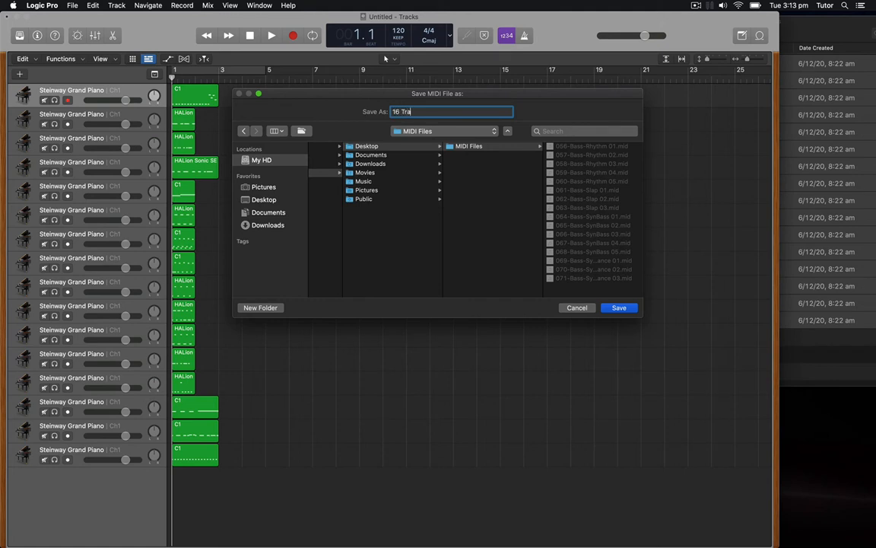
type("ck Lo")
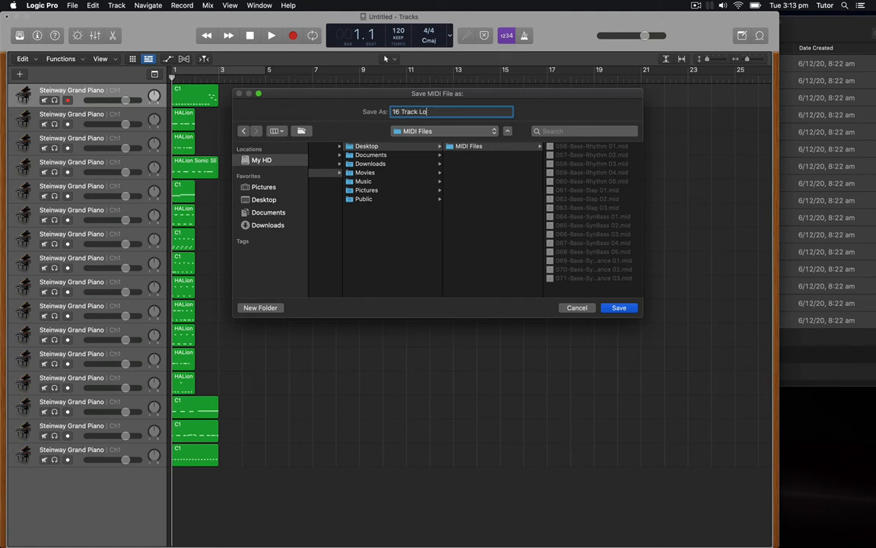
type("gic")
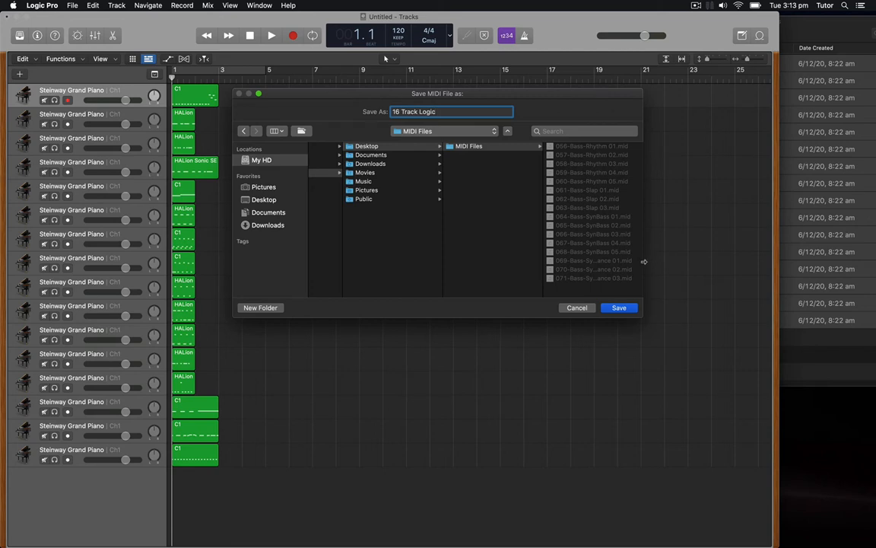
left_click(619, 308)
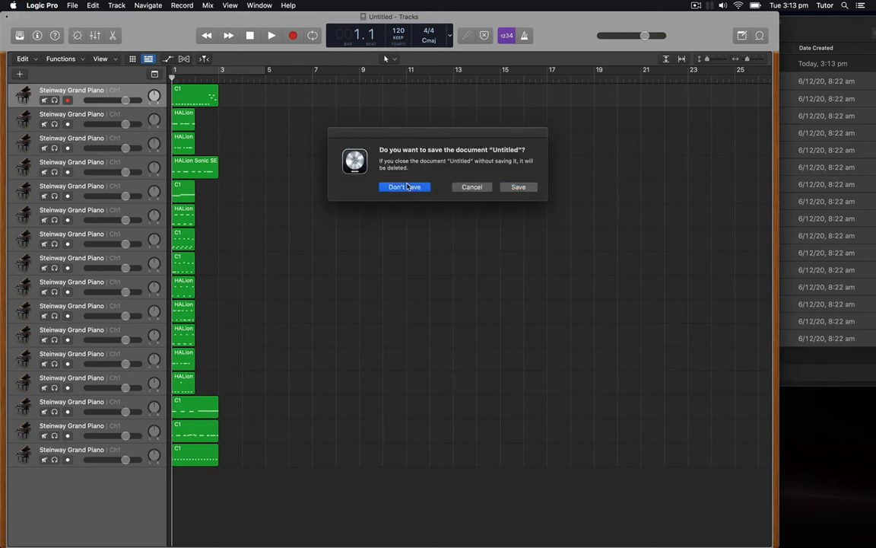
Close Logic unsaved, relaunch MPC and load 16 Track Logic.mid from Finder.
left_click(404, 187)
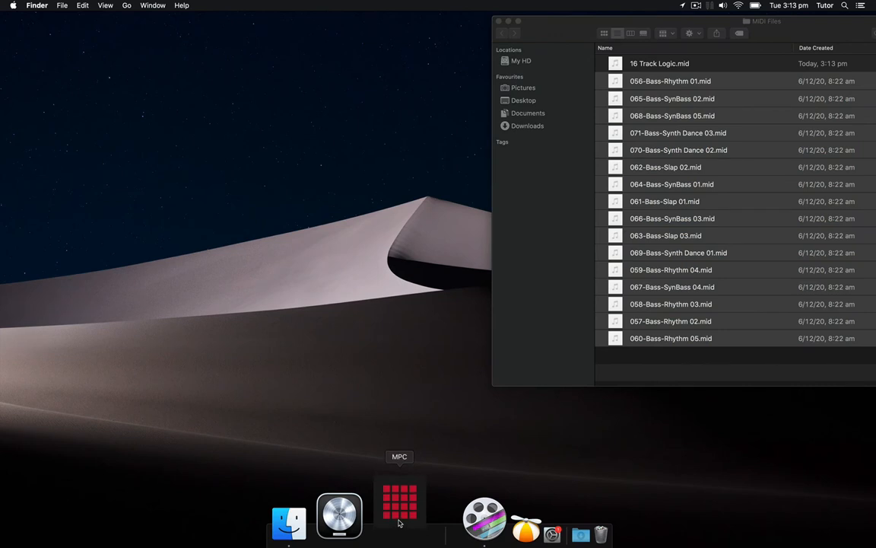
left_click(399, 505)
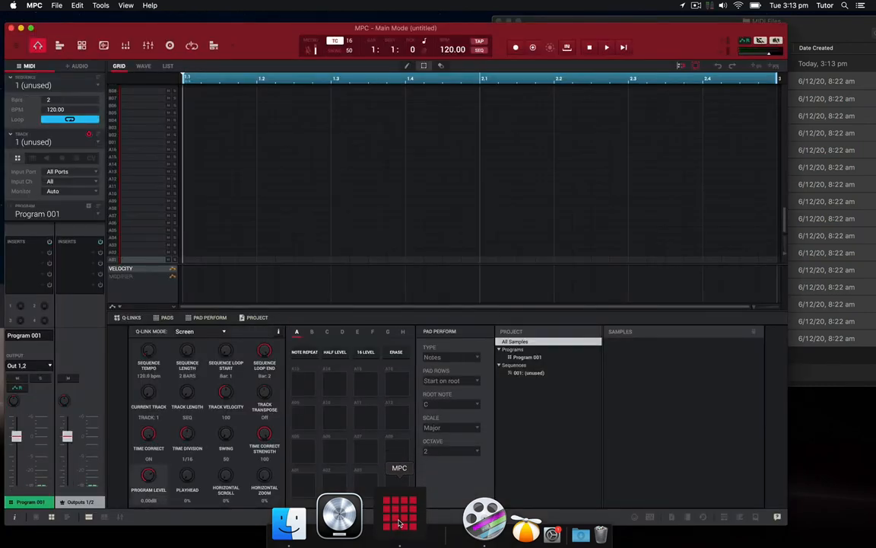
left_click(289, 520)
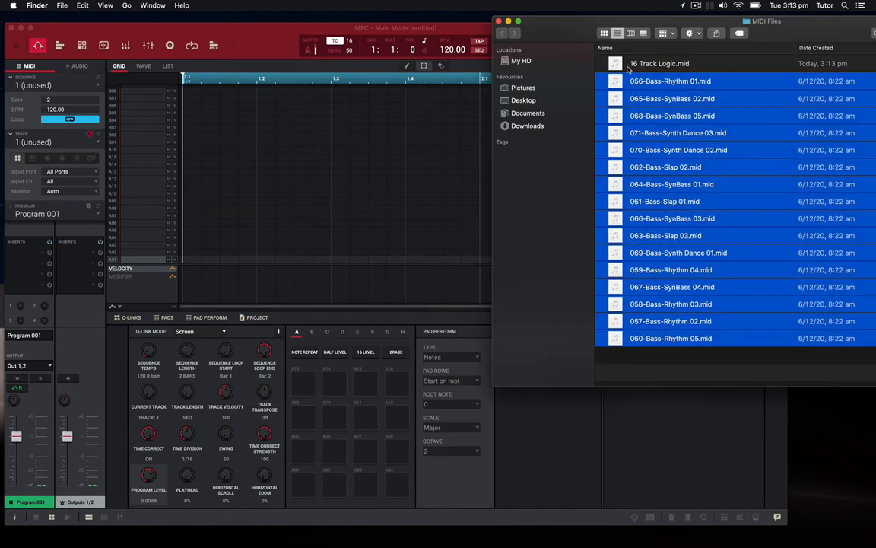
left_click(660, 64)
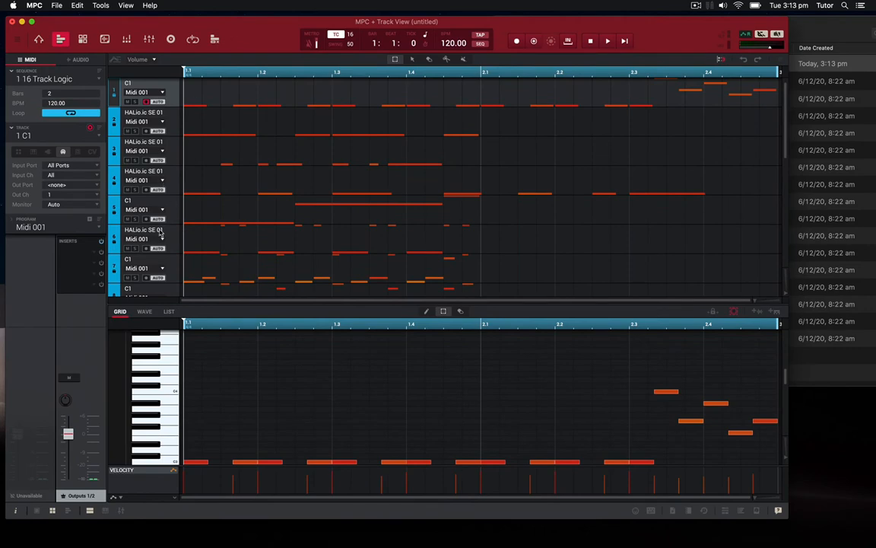
Scroll through the MPC sequence to inspect the separate imported MIDI tracks.
scroll("down", 3)
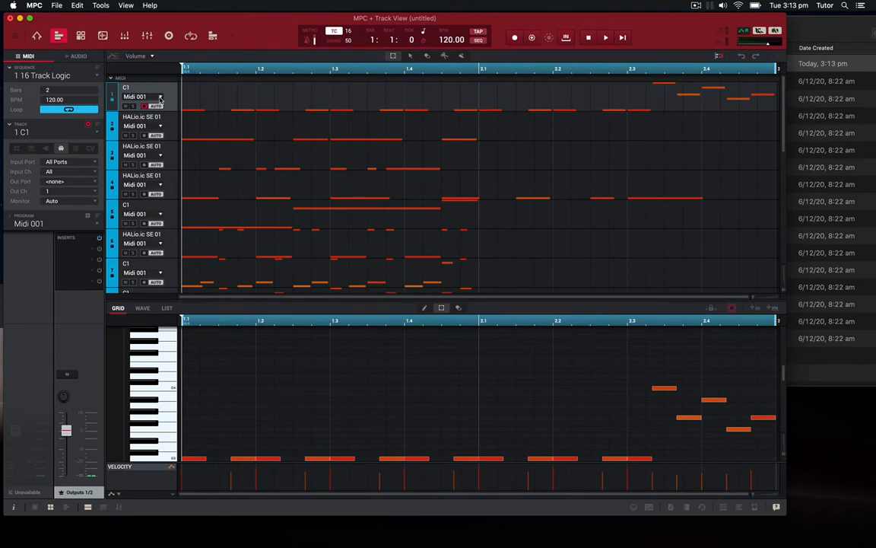
left_click(160, 97)
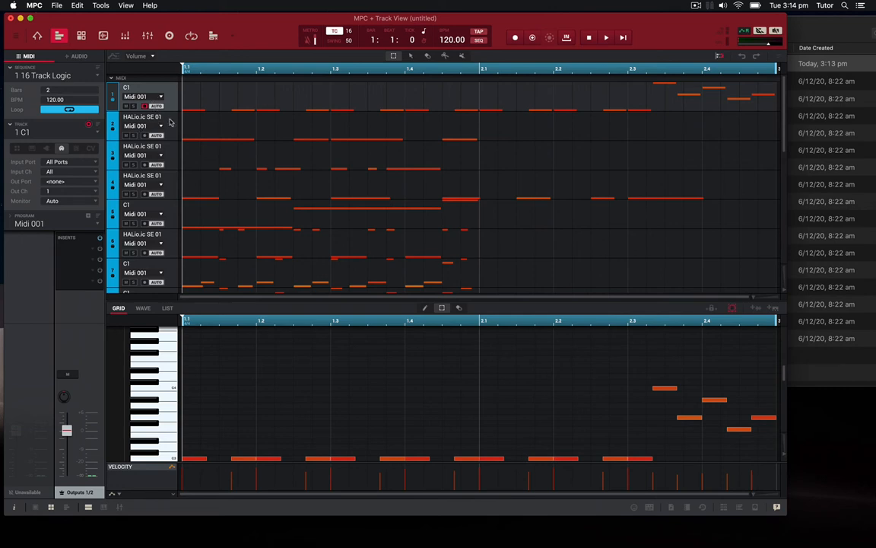
mouse_move(246, 359)
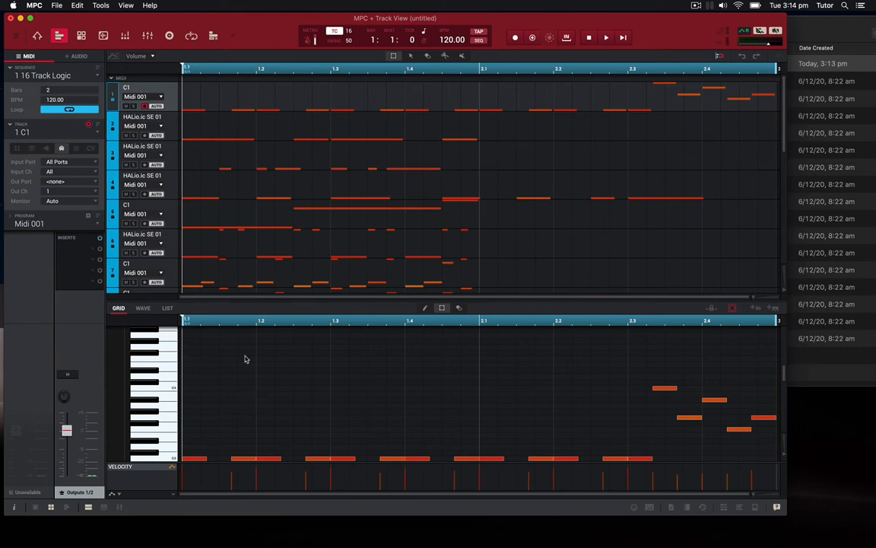
mouse_move(148, 308)
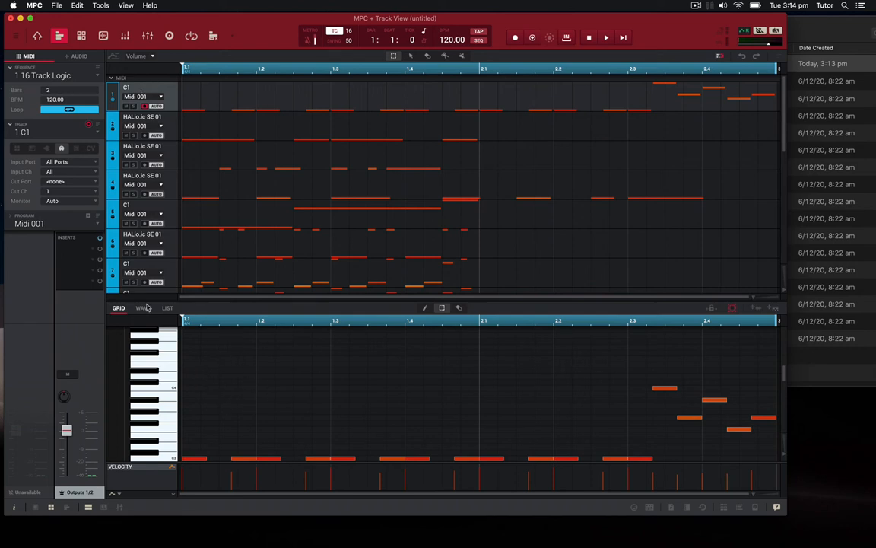
scroll("down", 3)
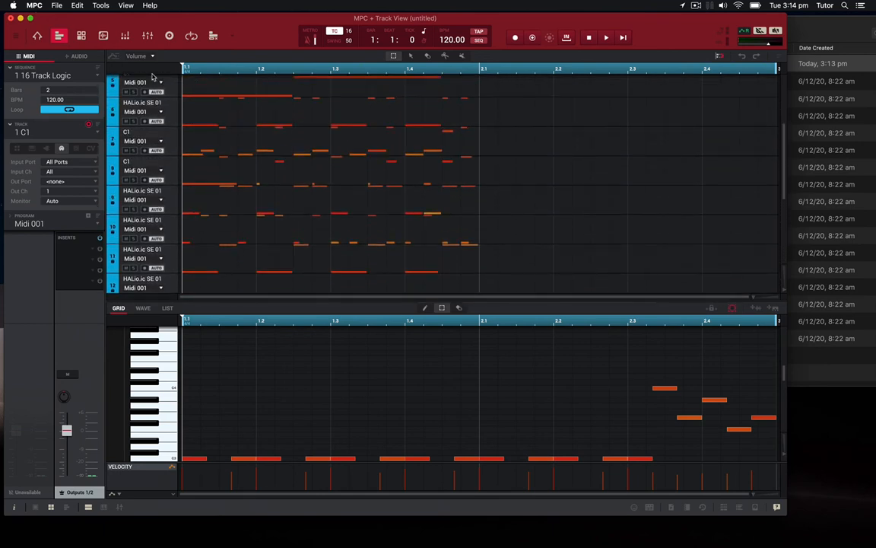
scroll("up", 3)
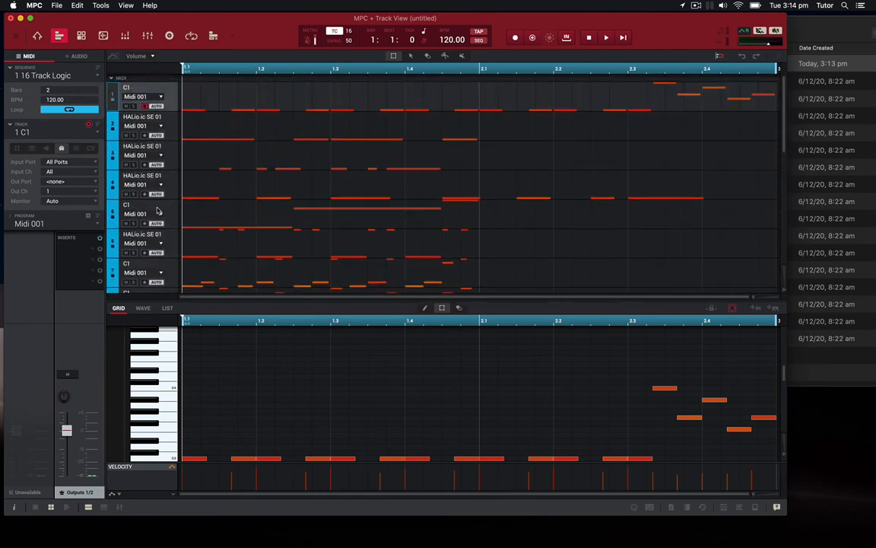
left_click(15, 36)
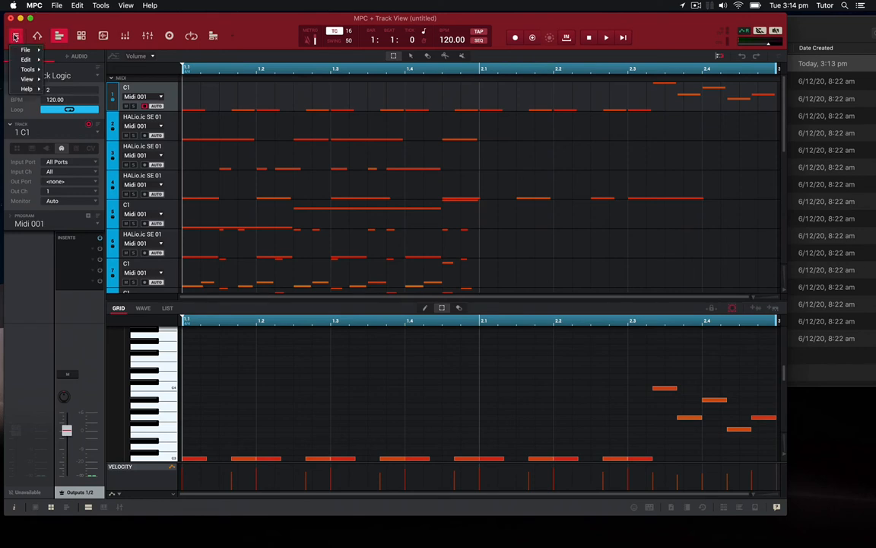
left_click(24, 51)
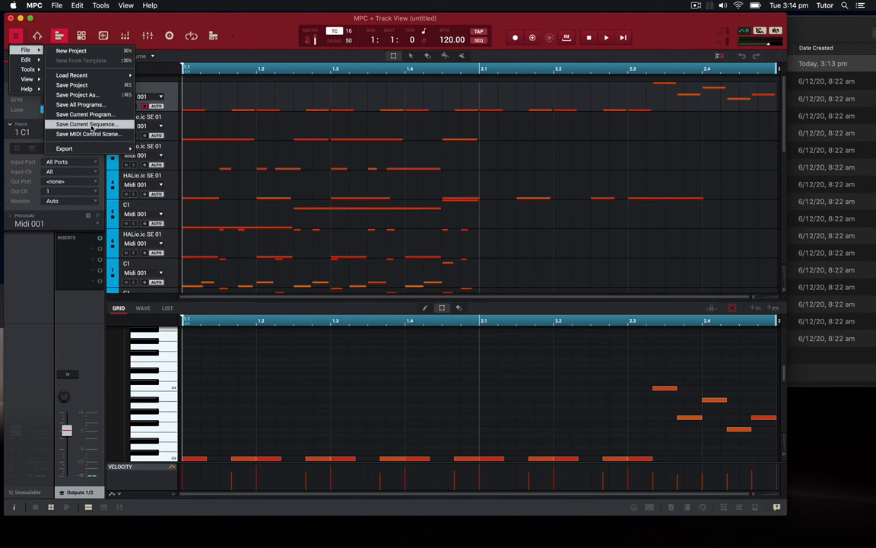
mouse_move(91, 75)
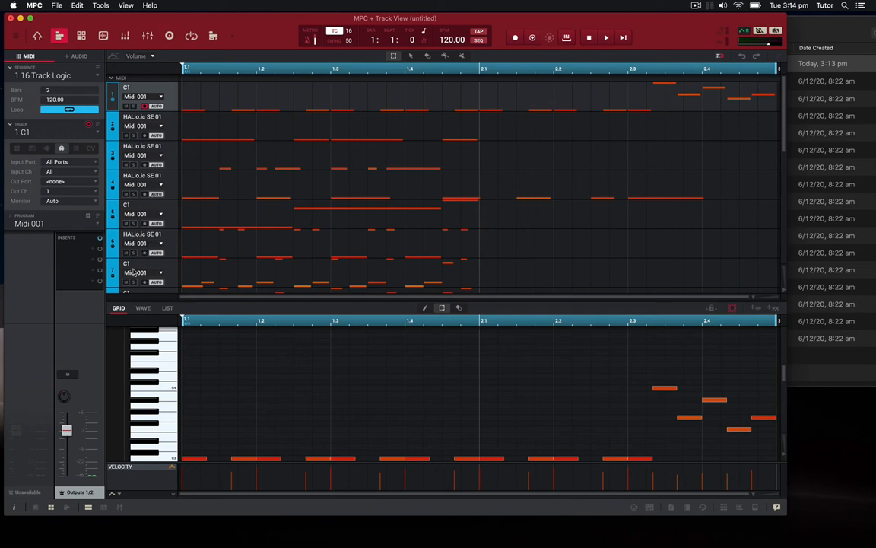
scroll("down", 3)
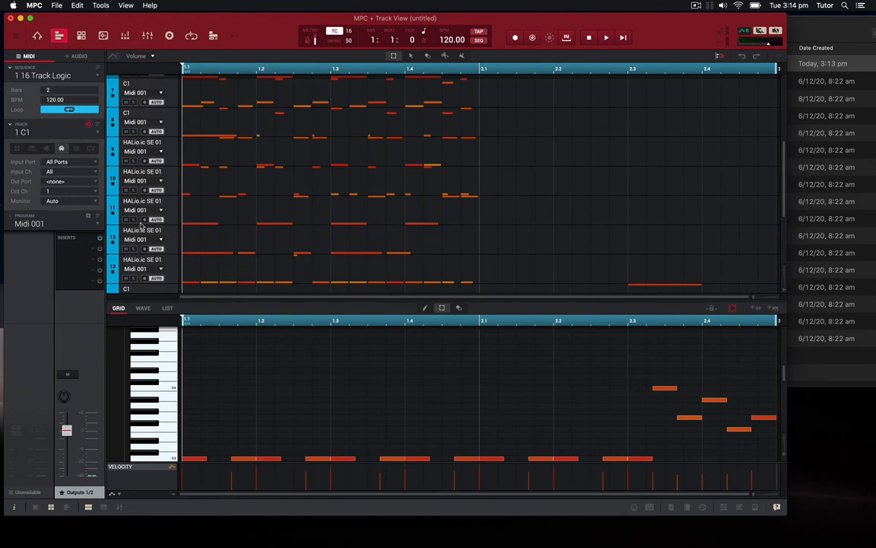
scroll("up", 3)
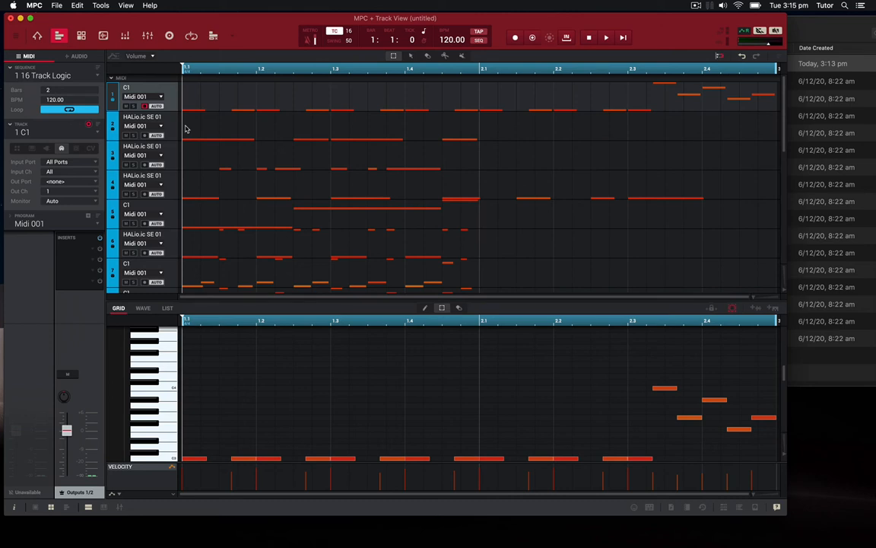
Quit MPC and choose the Add Tracks combine mode on ofoct.com's Merge MIDI Files page.
key("cmd+q")
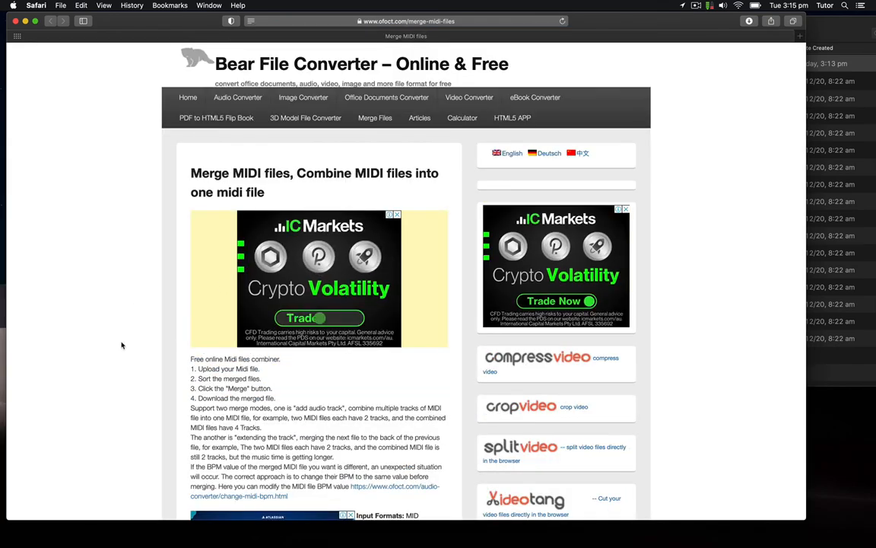
scroll("down", 3)
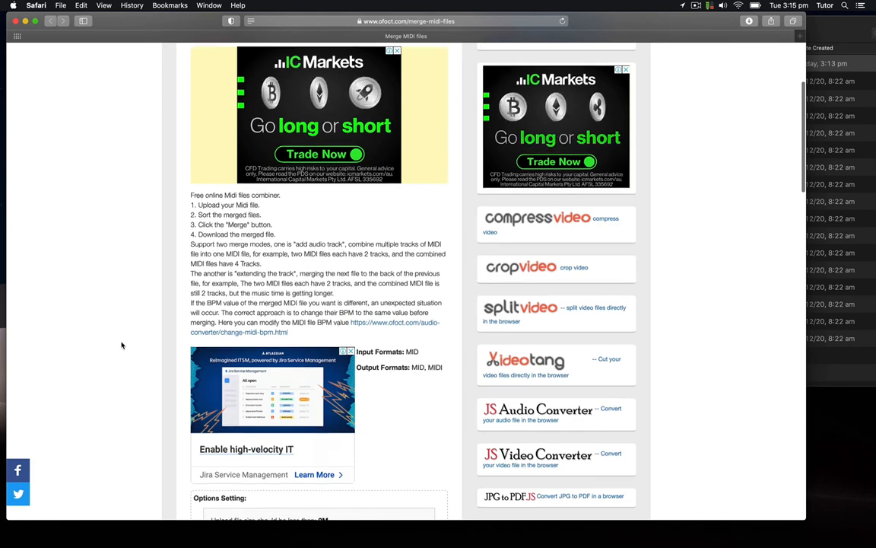
scroll("down", 3)
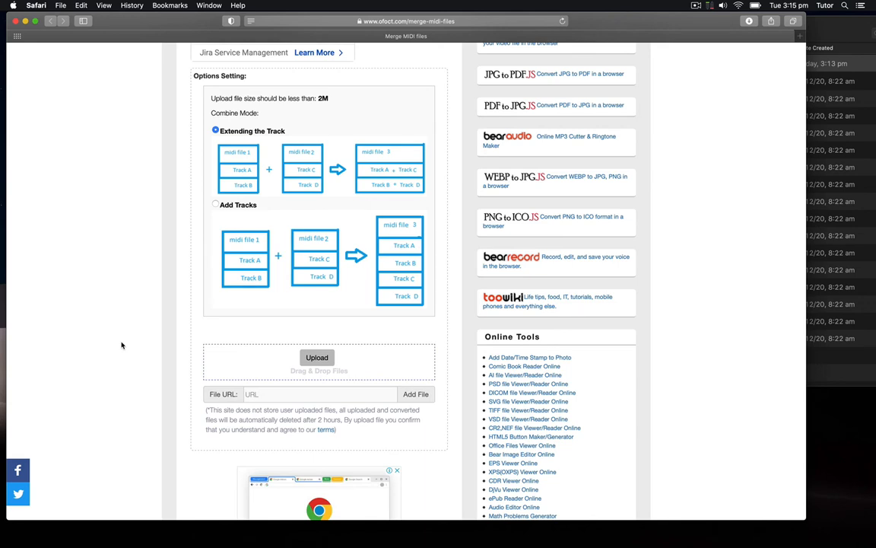
mouse_move(244, 146)
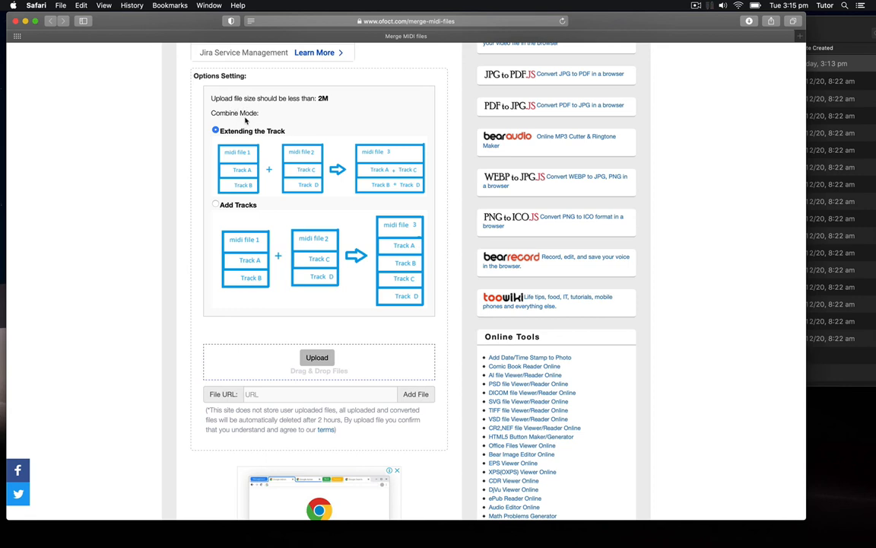
mouse_move(330, 100)
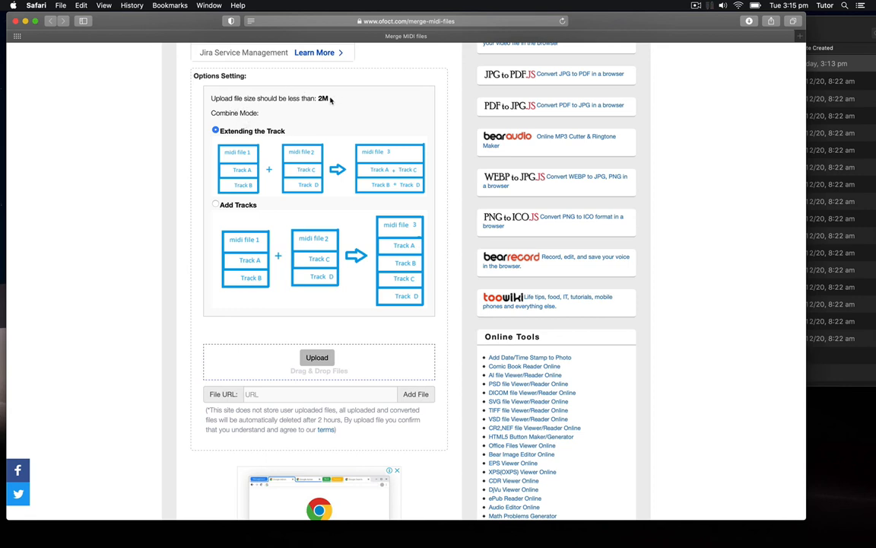
left_click(216, 204)
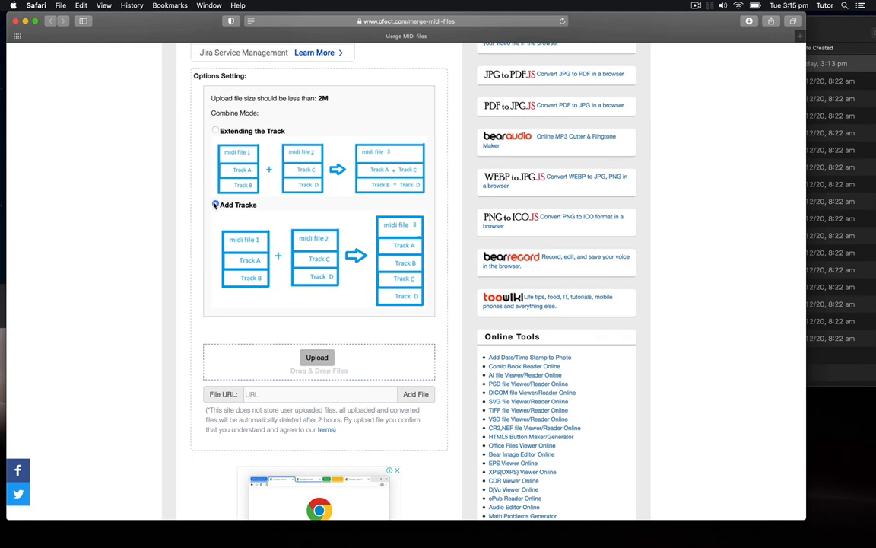
left_click(216, 204)
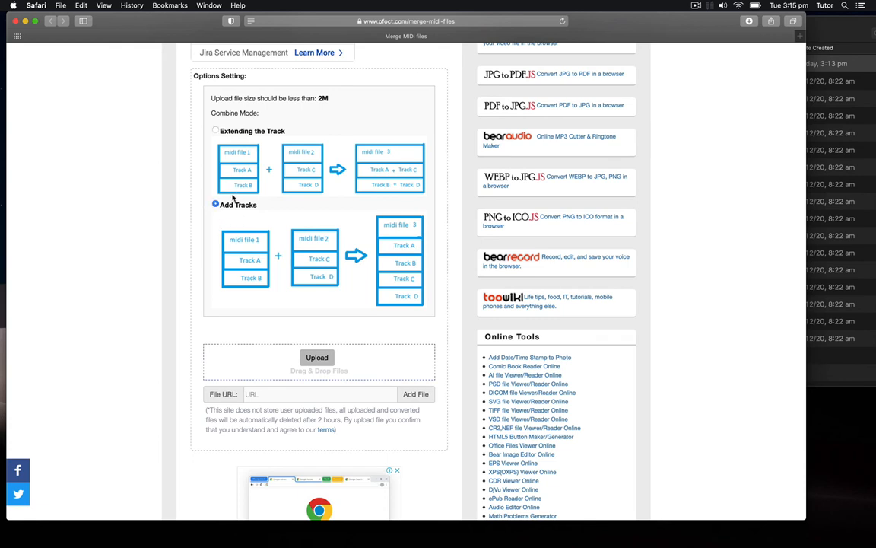
mouse_move(255, 240)
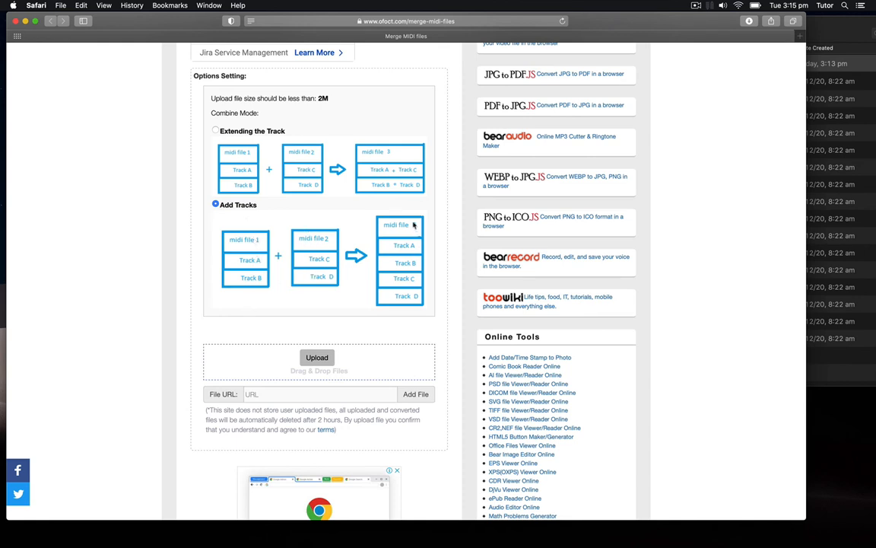
mouse_move(405, 272)
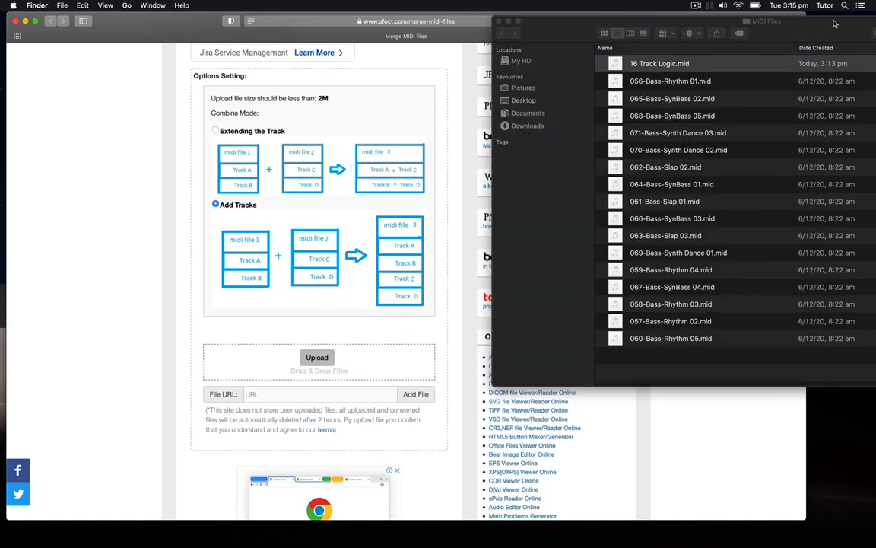
Select all sixteen bass .mid files in Finder and upload them to the merge page.
left_click(660, 64)
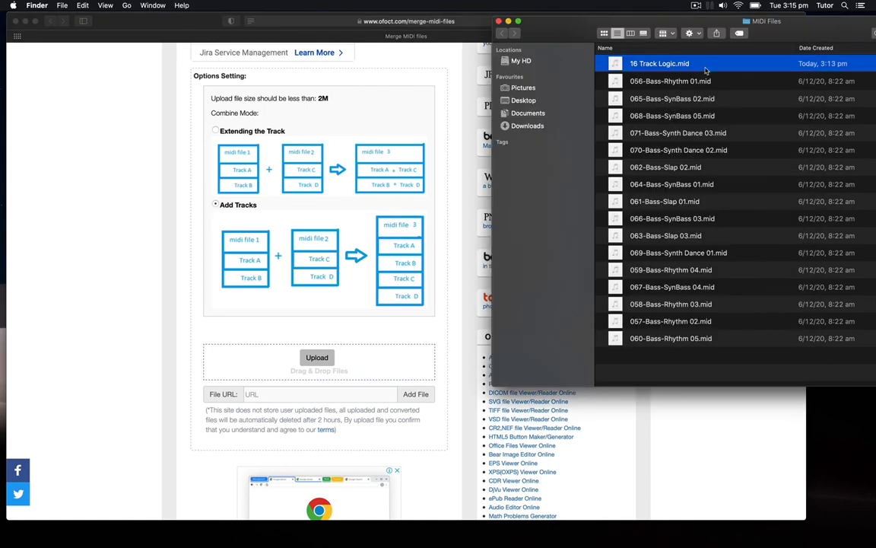
left_click(670, 82)
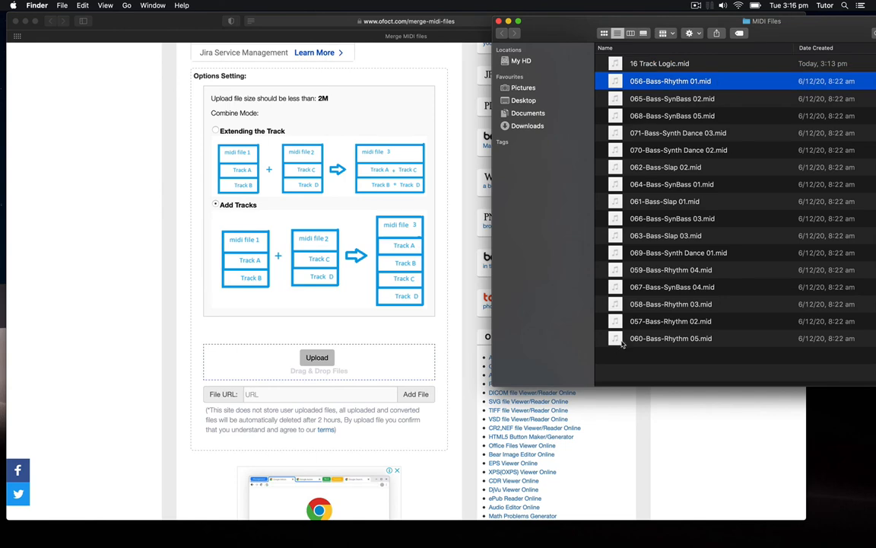
left_click(622, 91)
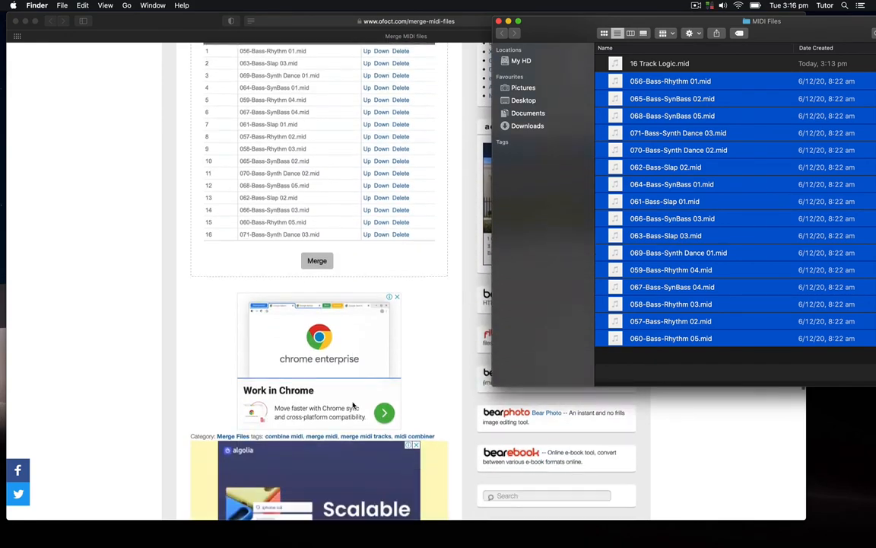
scroll("up", 3)
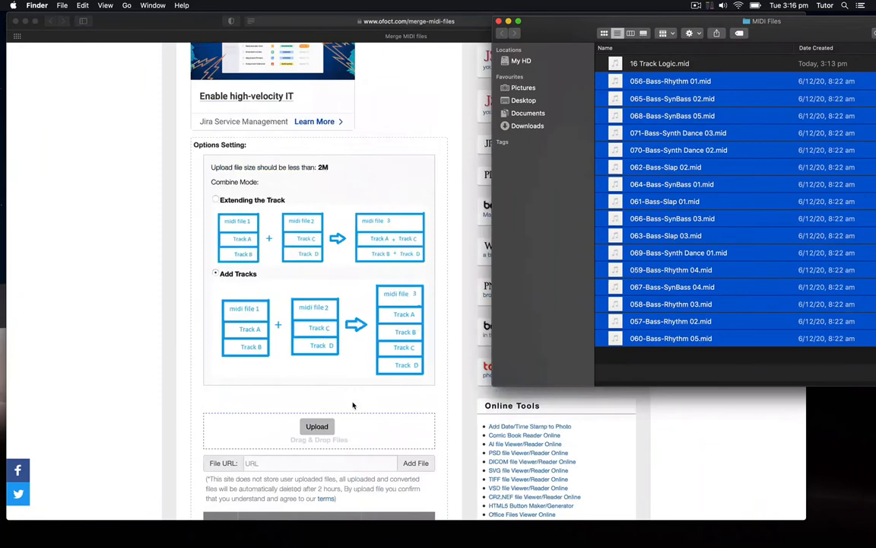
scroll("down", 3)
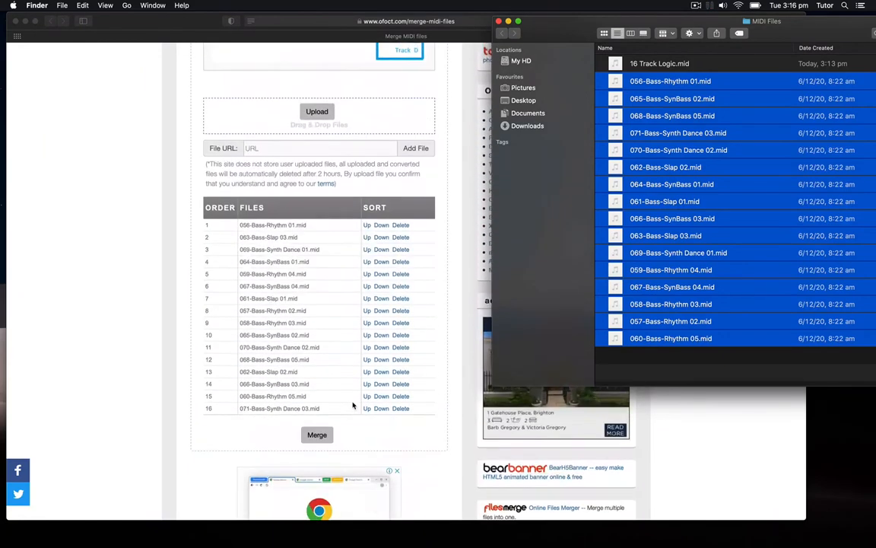
scroll("down", 3)
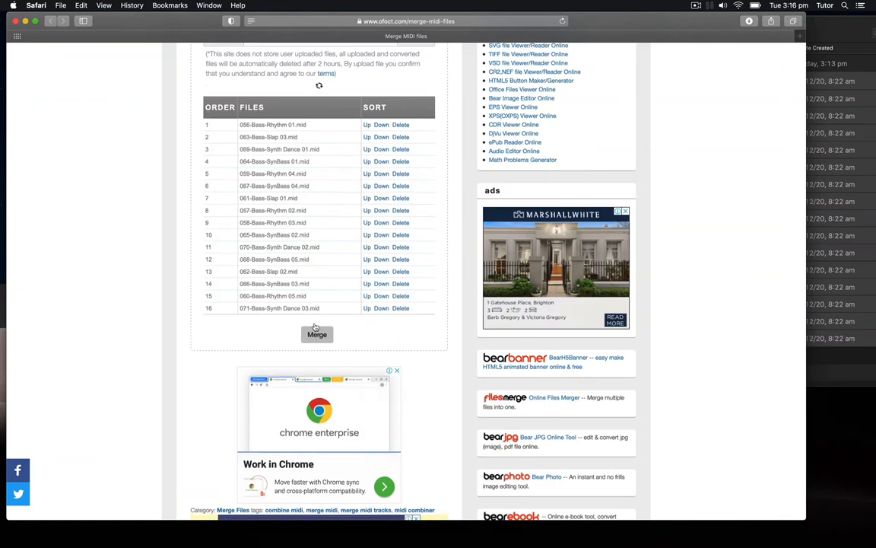
Merge the uploaded files into one multitrack MIDI file and download it.
left_click(316, 334)
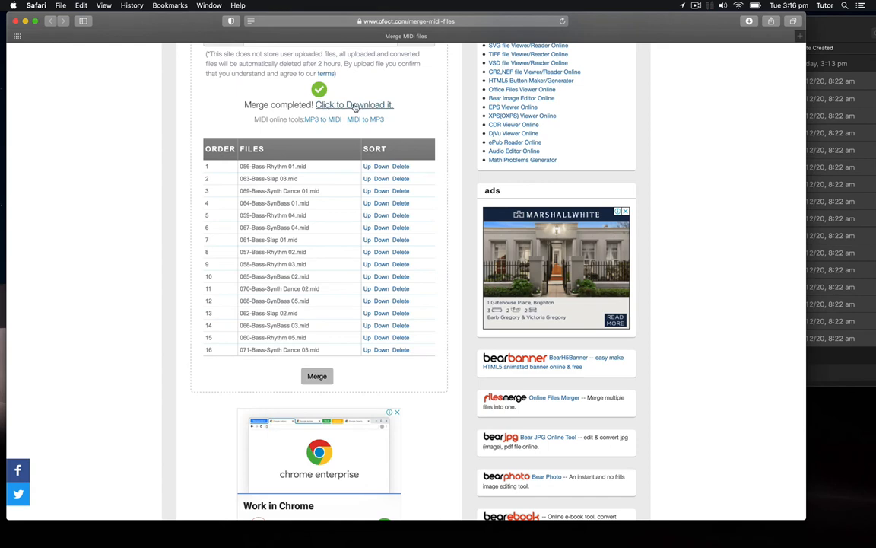
right_click(353, 104)
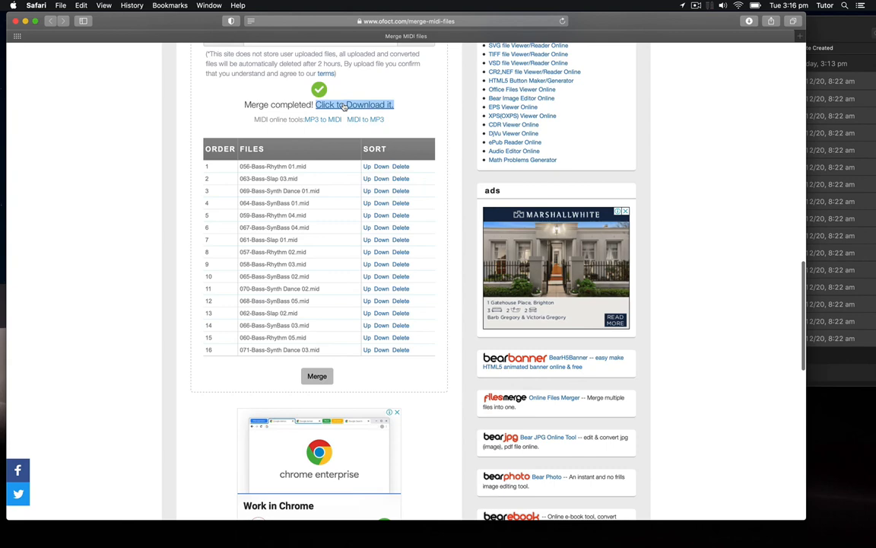
left_click(353, 103)
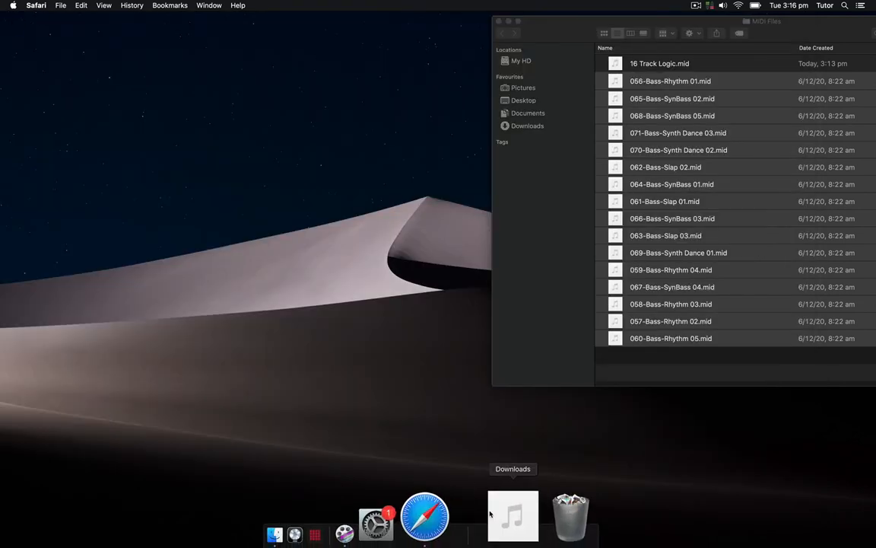
Move the merged download into the MIDI Files folder and rename it '16 Track from_ofoct.mid'.
left_click(513, 514)
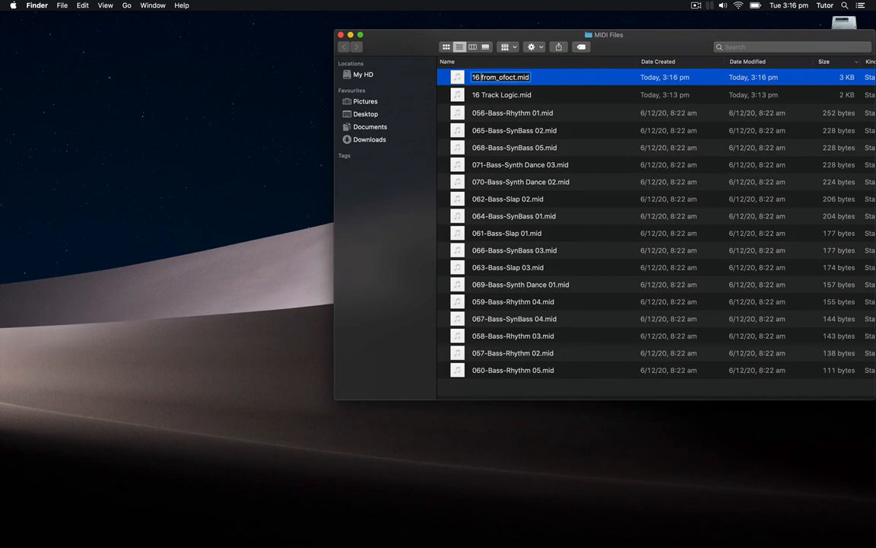
type("Track")
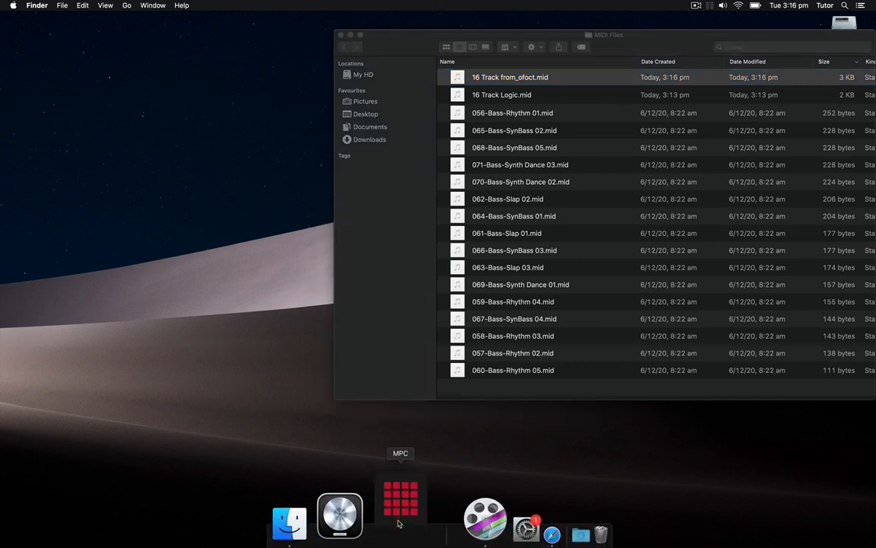
Launch MPC, drag in '16 Track from_ofoct.mid', and scroll the Track View to confirm the separate tracks.
left_click(400, 515)
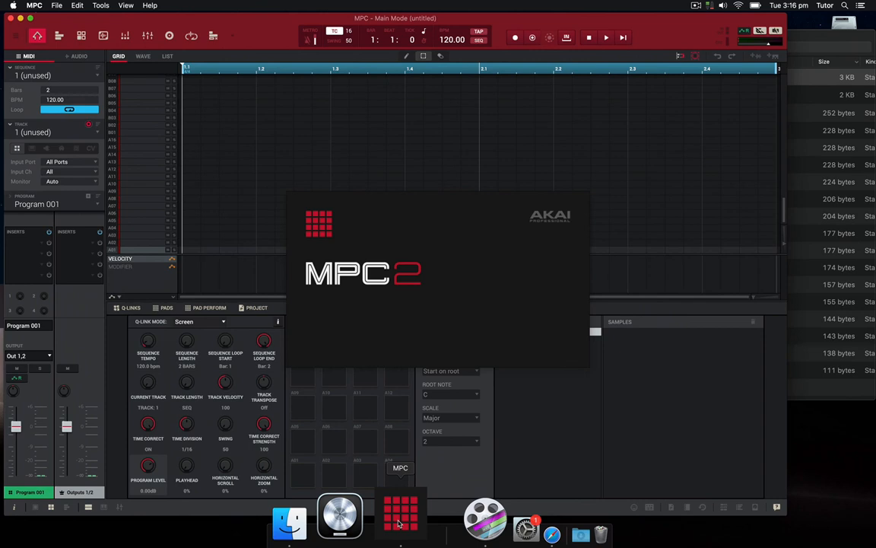
left_click(289, 520)
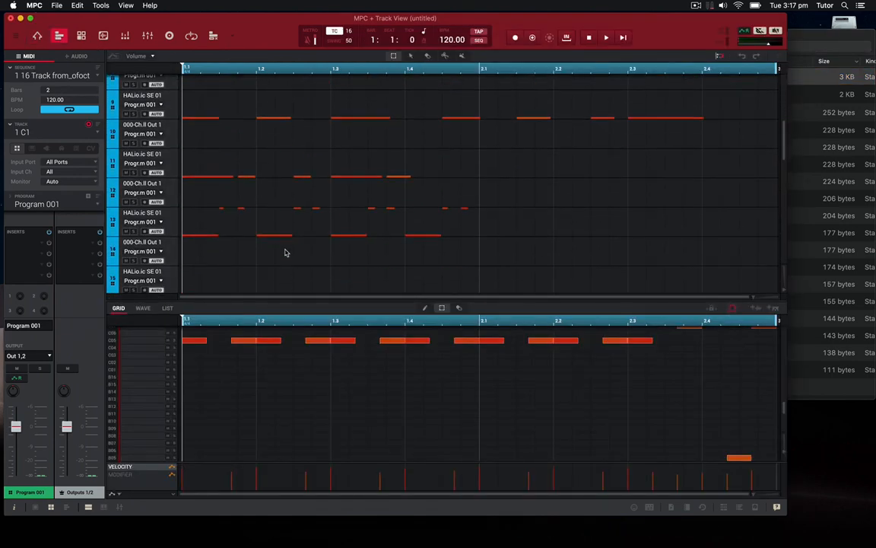
scroll("down", 3)
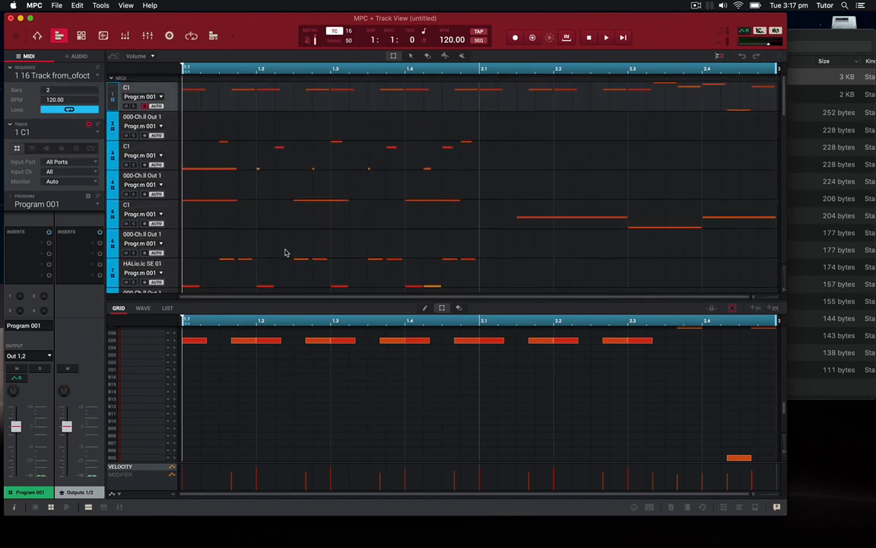
mouse_move(639, 116)
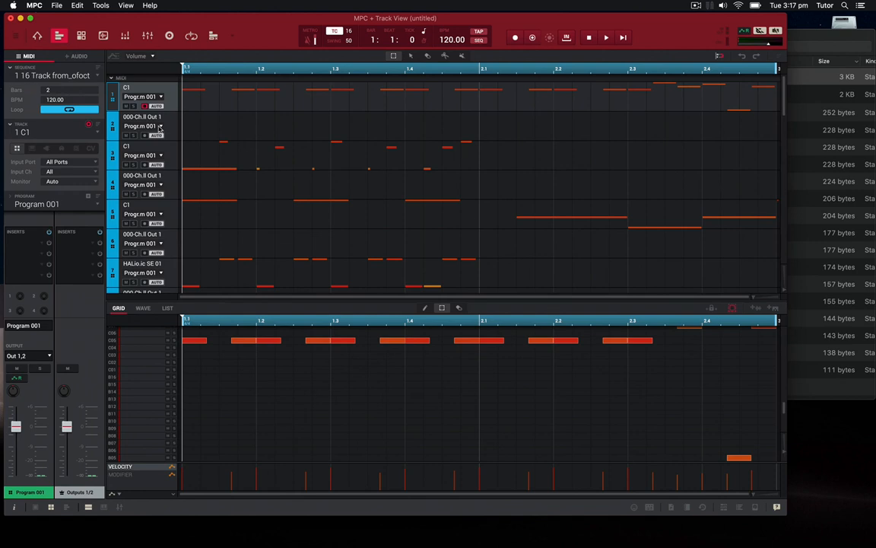
left_click(161, 125)
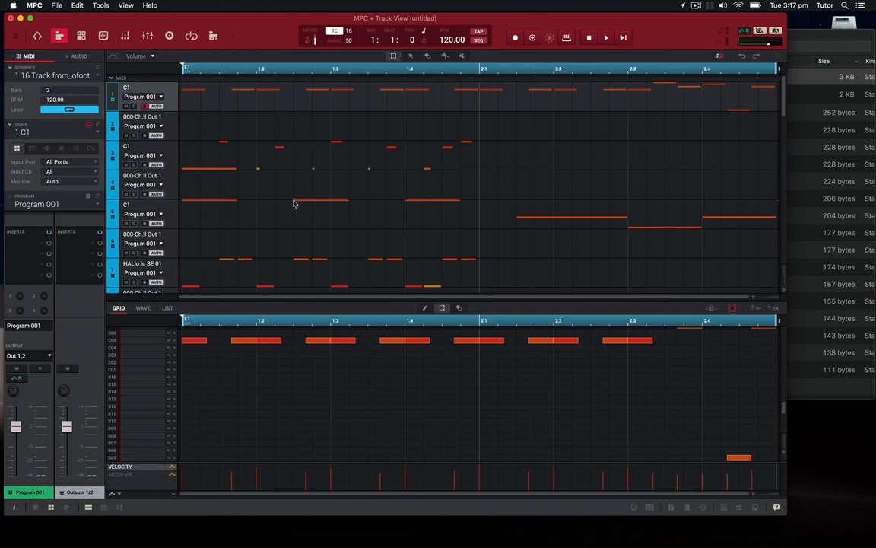
scroll("down", 3)
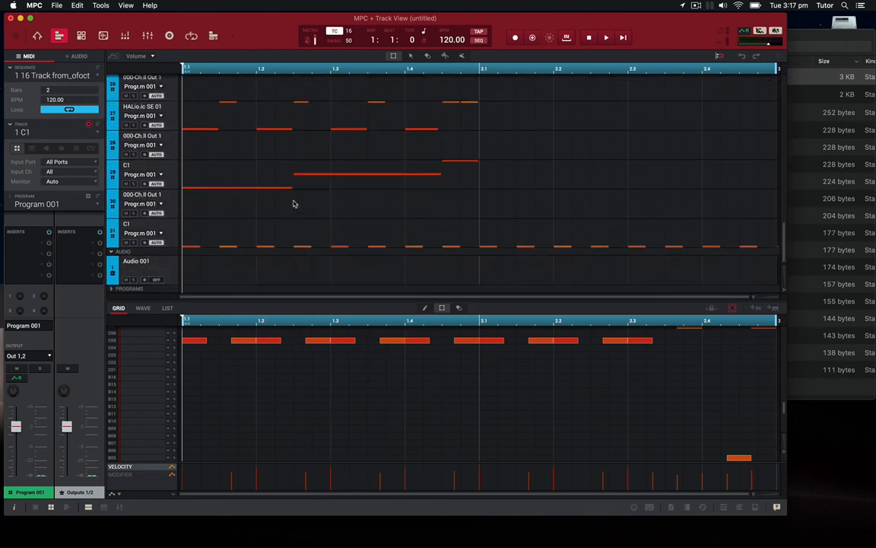